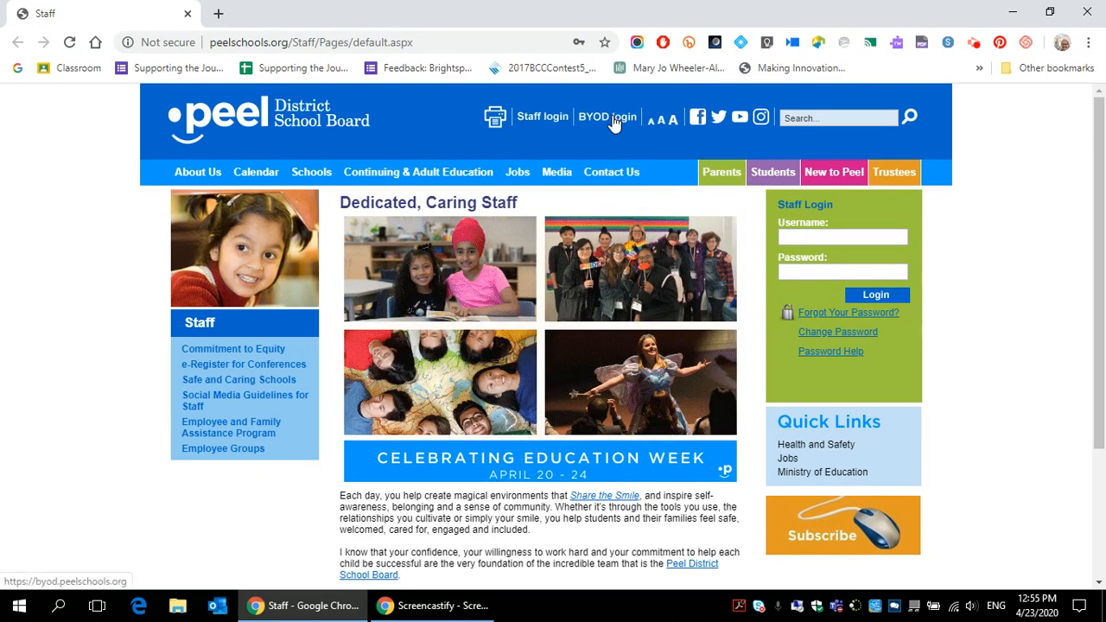
# Step: Sign in to the student portal from the school board site via BYOD login
pyautogui.click(607, 117)
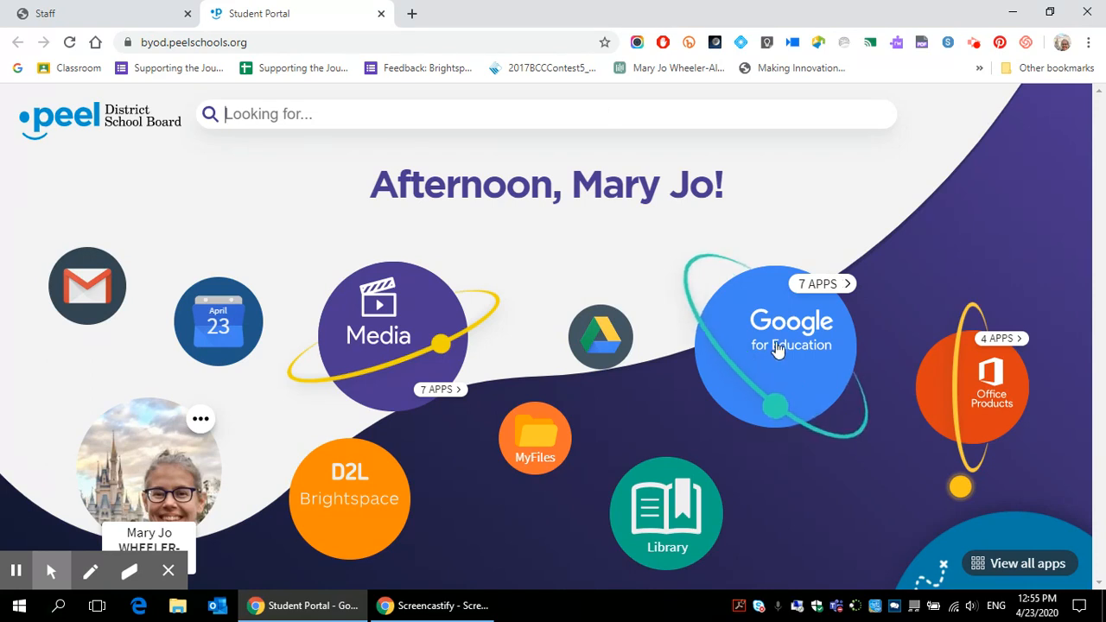
# Step: Expand the Google for Education bubble to reveal Docs, Sheets, Slides, Classroom and Forms
pyautogui.click(774, 346)
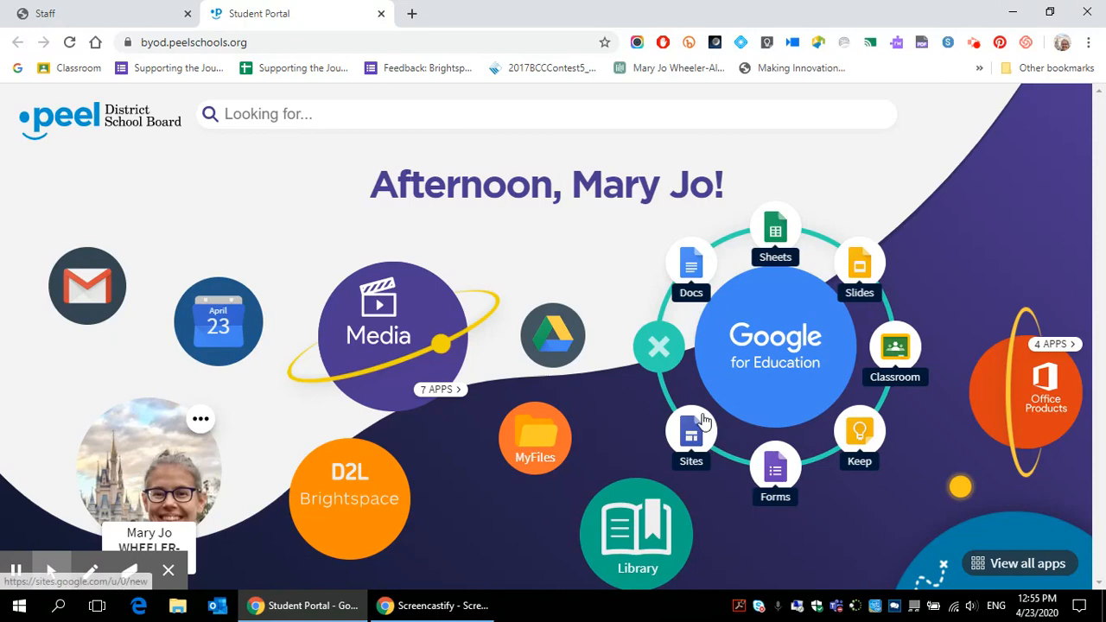
pyautogui.moveTo(848, 363)
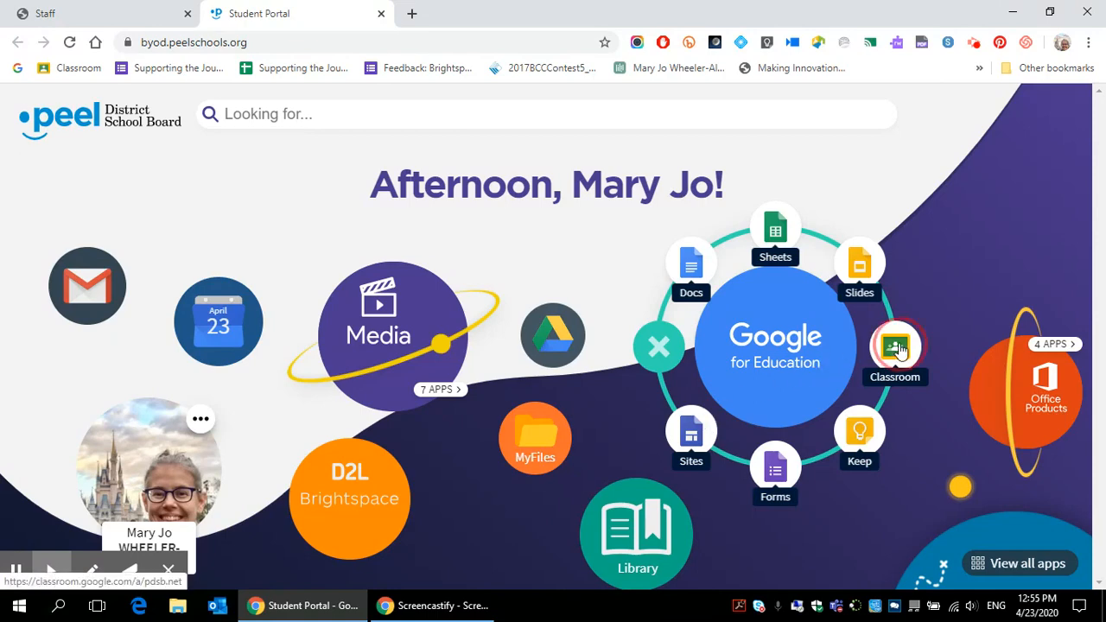
# Step: Enter Google Classroom, focus the share-with-class post box and browse the stream announcements
pyautogui.click(895, 349)
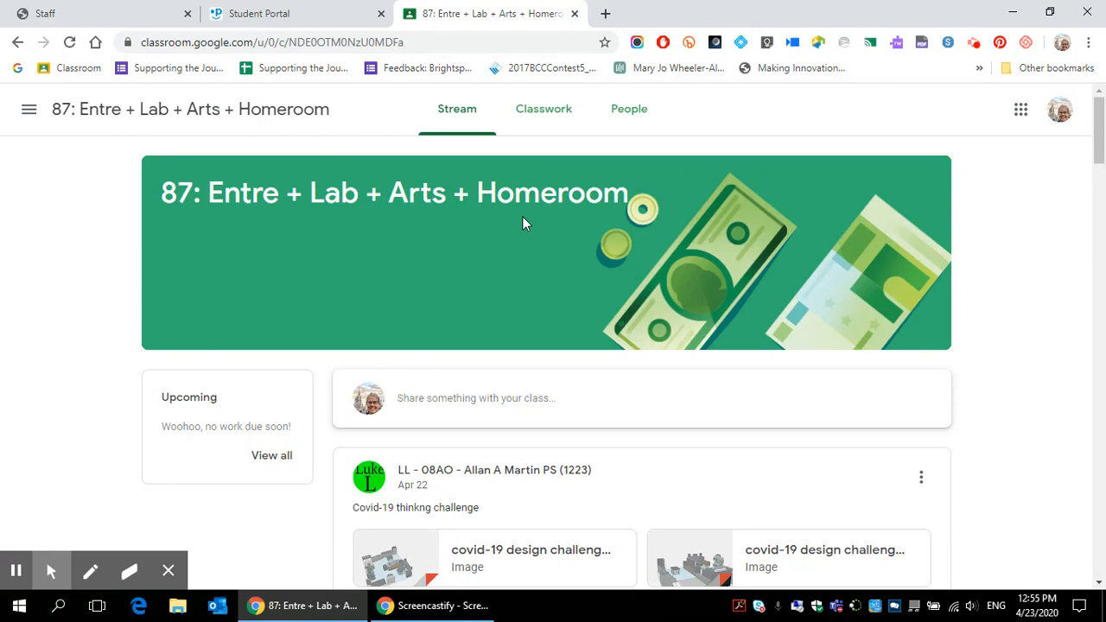
pyautogui.moveTo(457, 109)
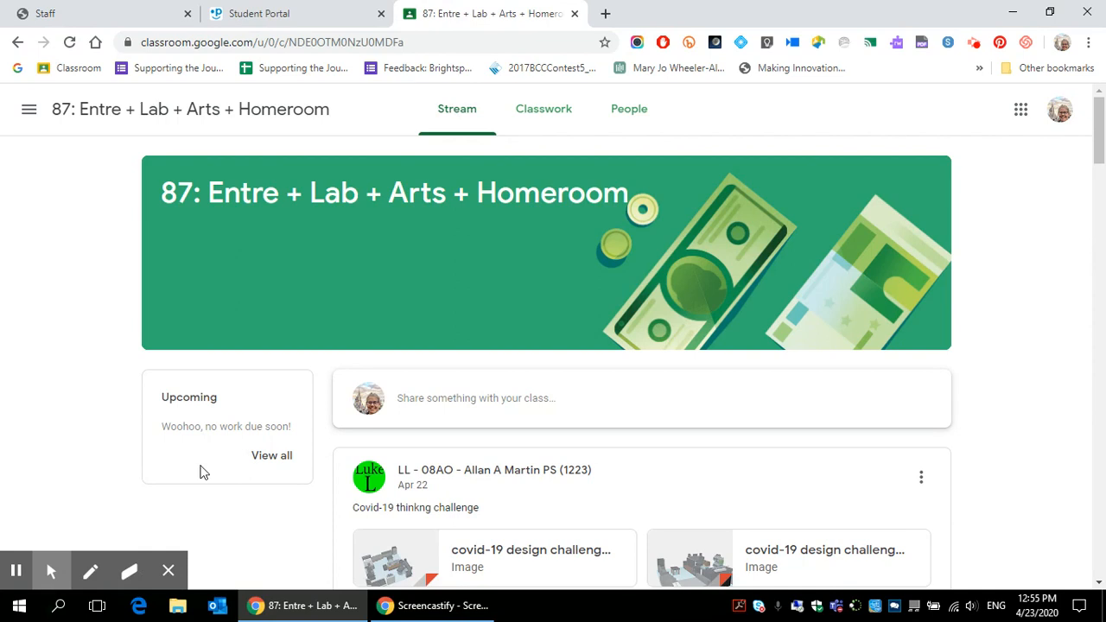
pyautogui.moveTo(508, 399)
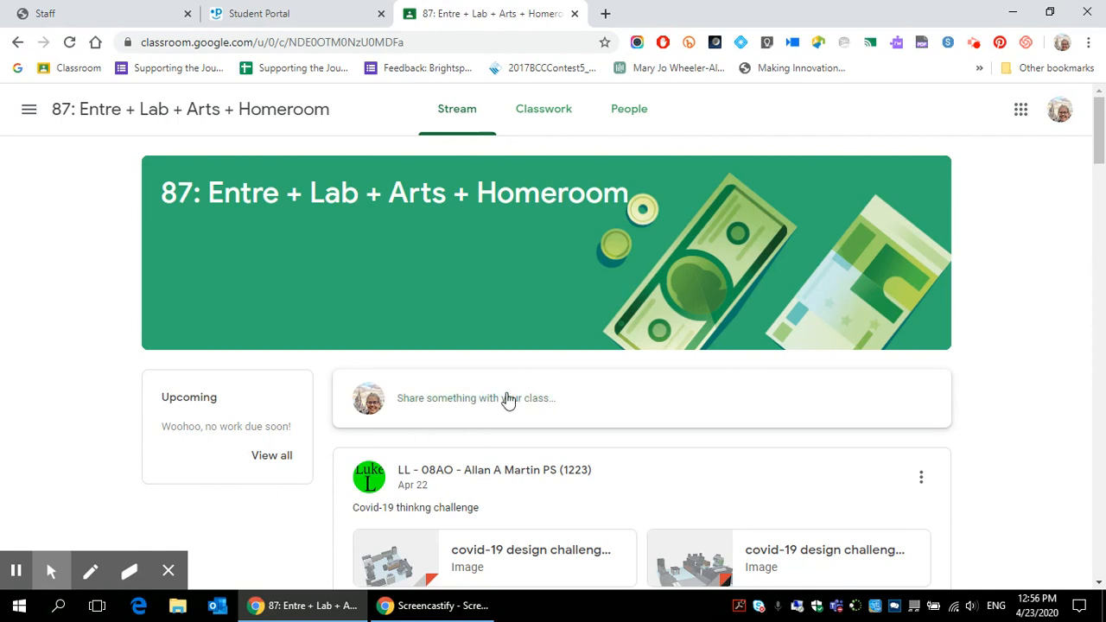
pyautogui.click(508, 397)
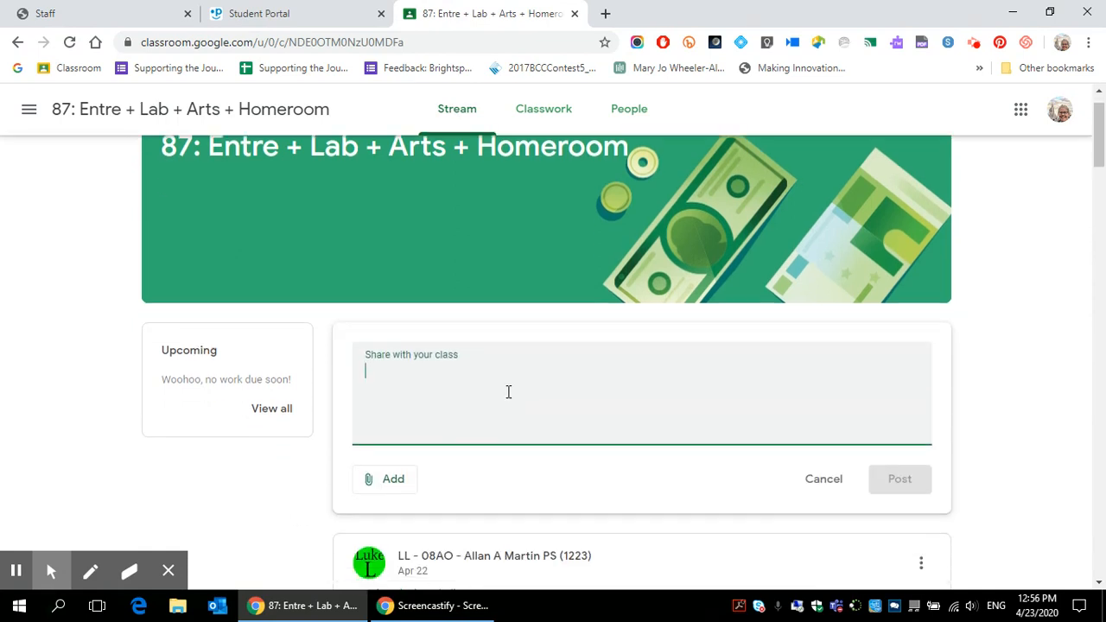
pyautogui.scroll(-3)
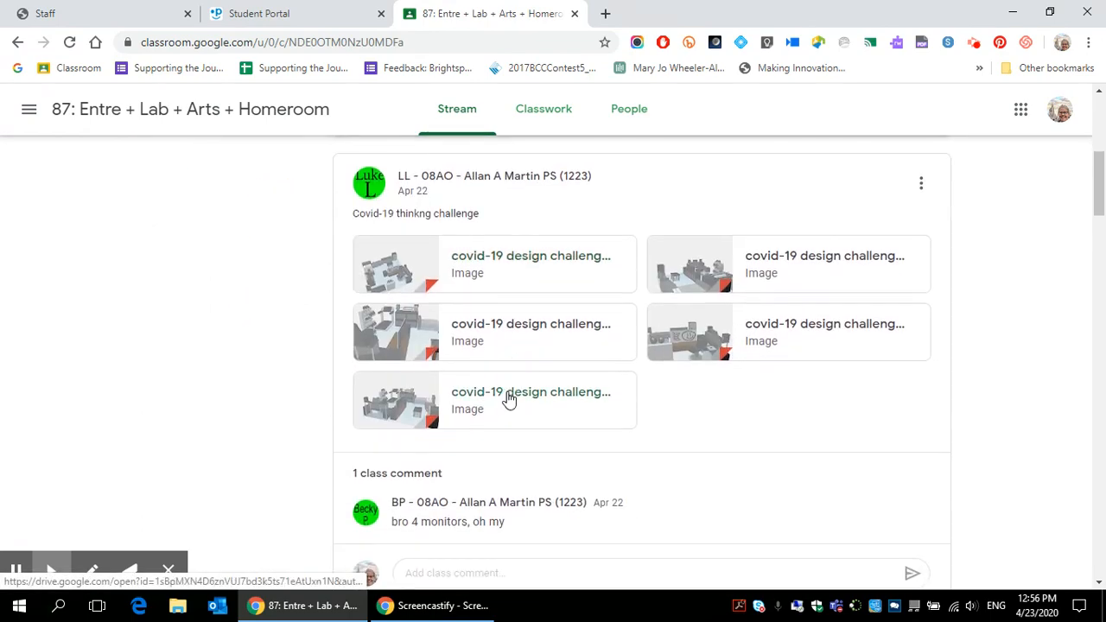
pyautogui.scroll(-3)
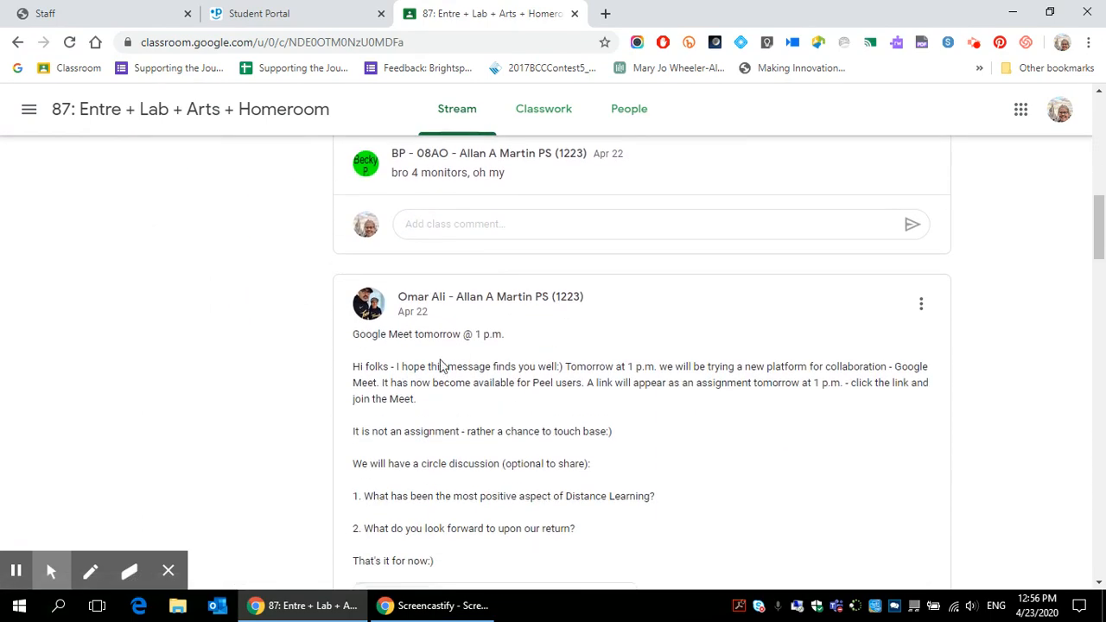
pyautogui.scroll(-3)
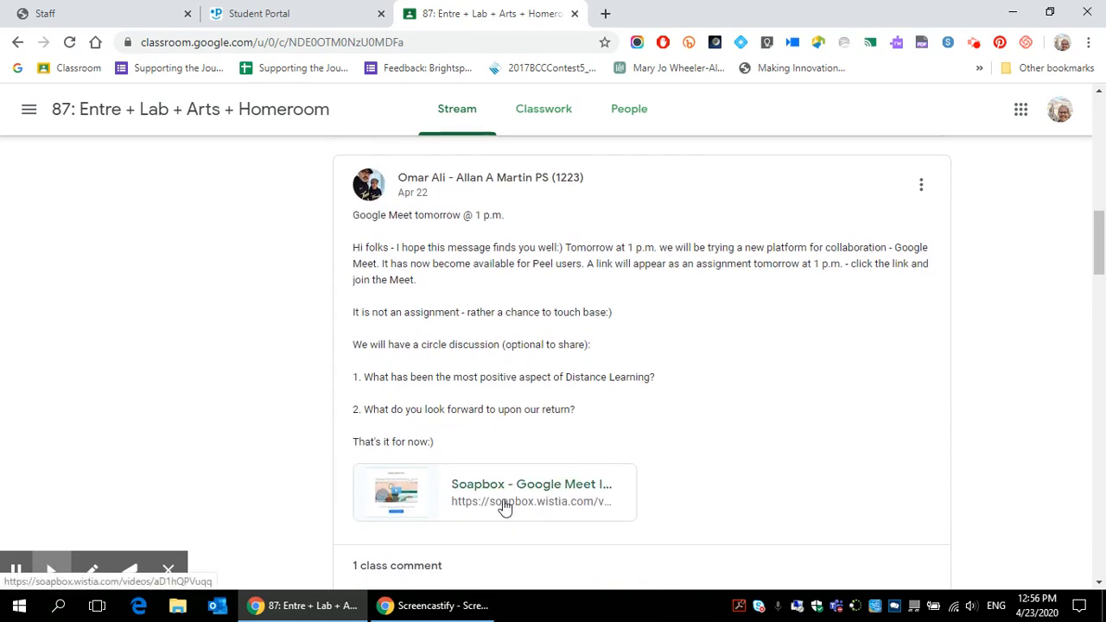
pyautogui.scroll(-3)
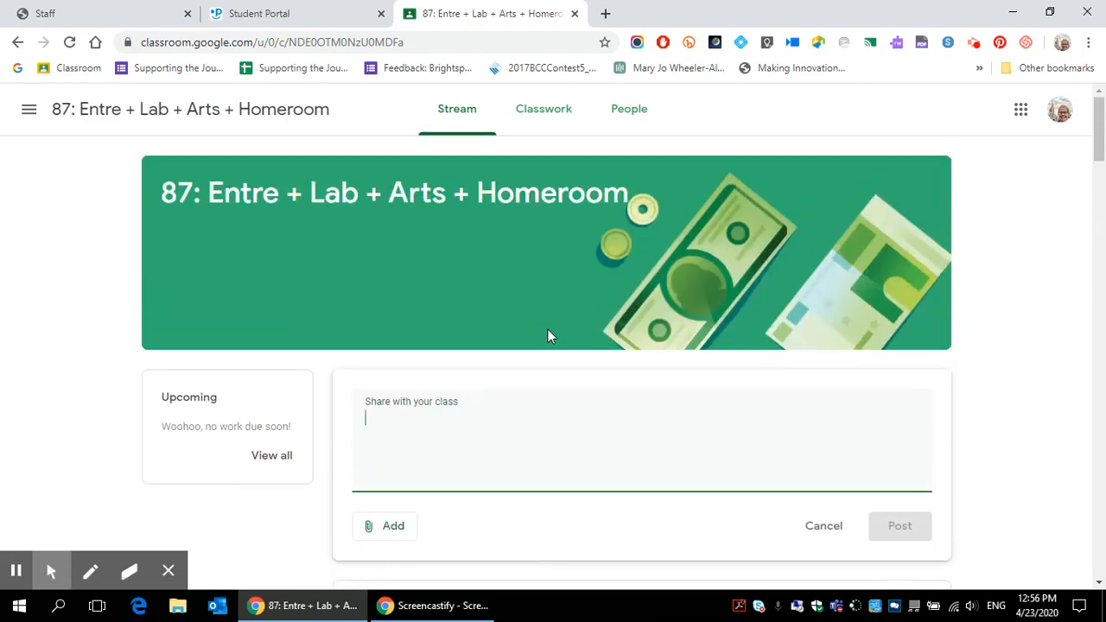
# Step: From Classwork, expand Task Twenty One: Storefront Design, read its description and attachments, and view the full assignment
pyautogui.click(550, 109)
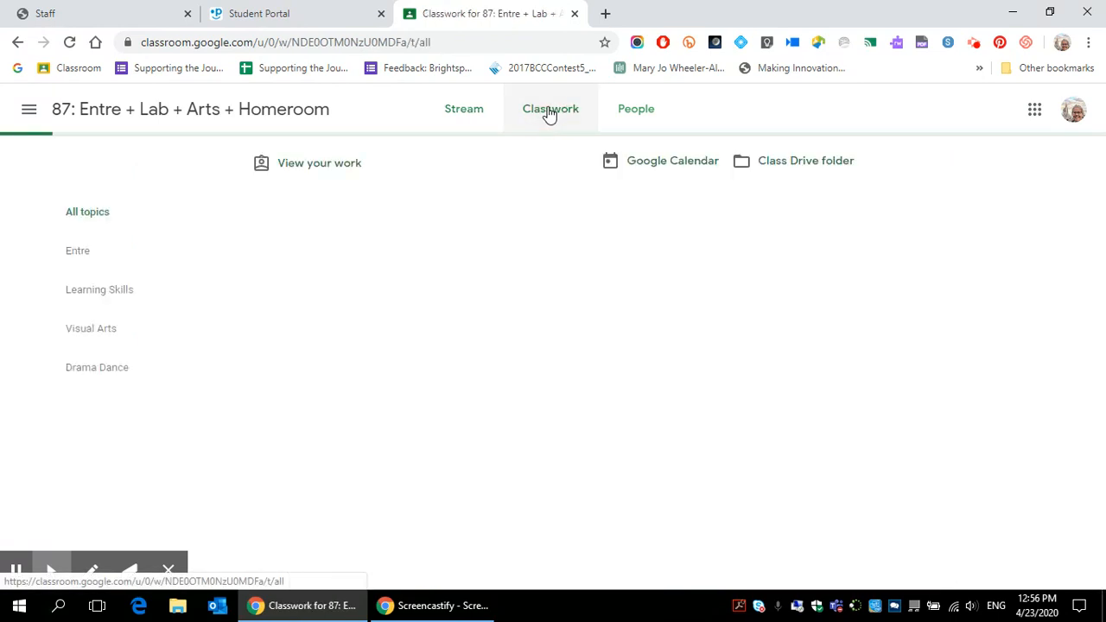
pyautogui.click(543, 107)
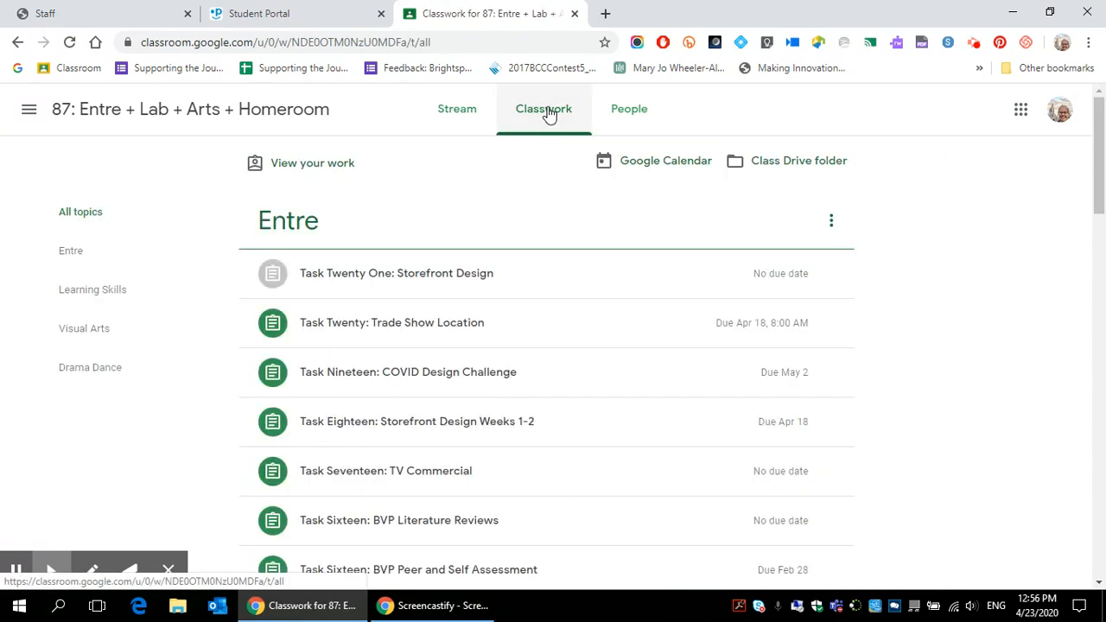
pyautogui.click(69, 250)
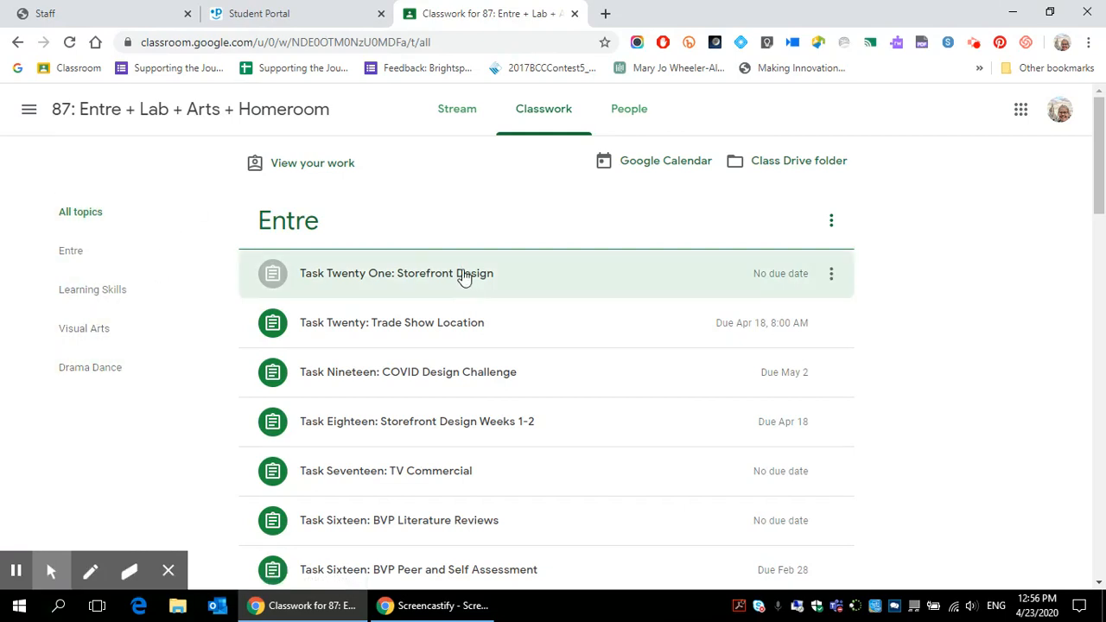
pyautogui.click(398, 273)
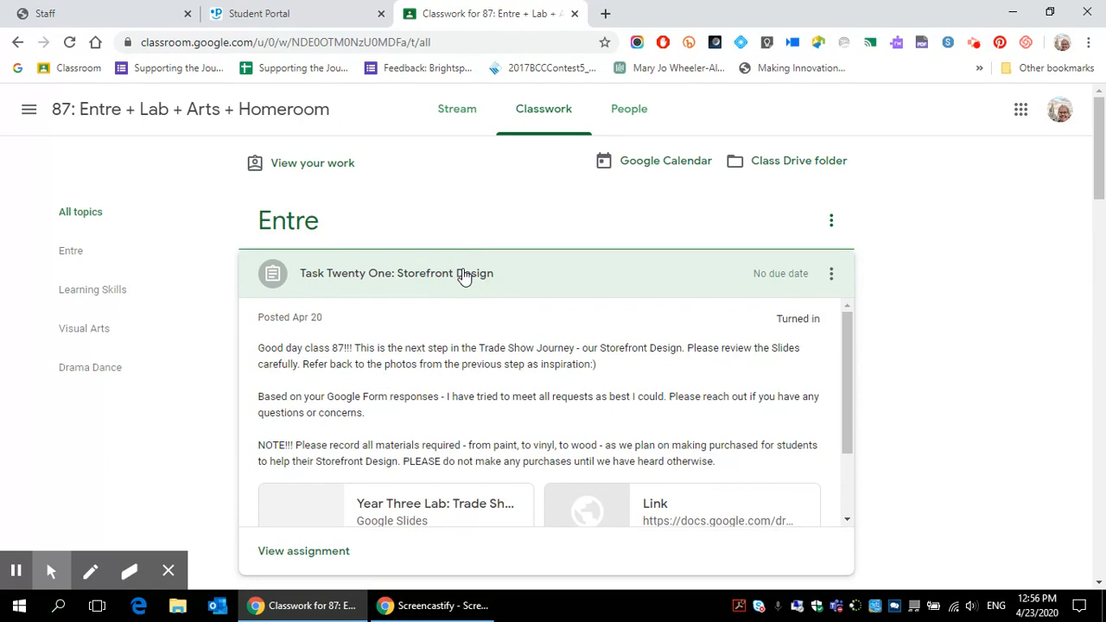
pyautogui.scroll(-3)
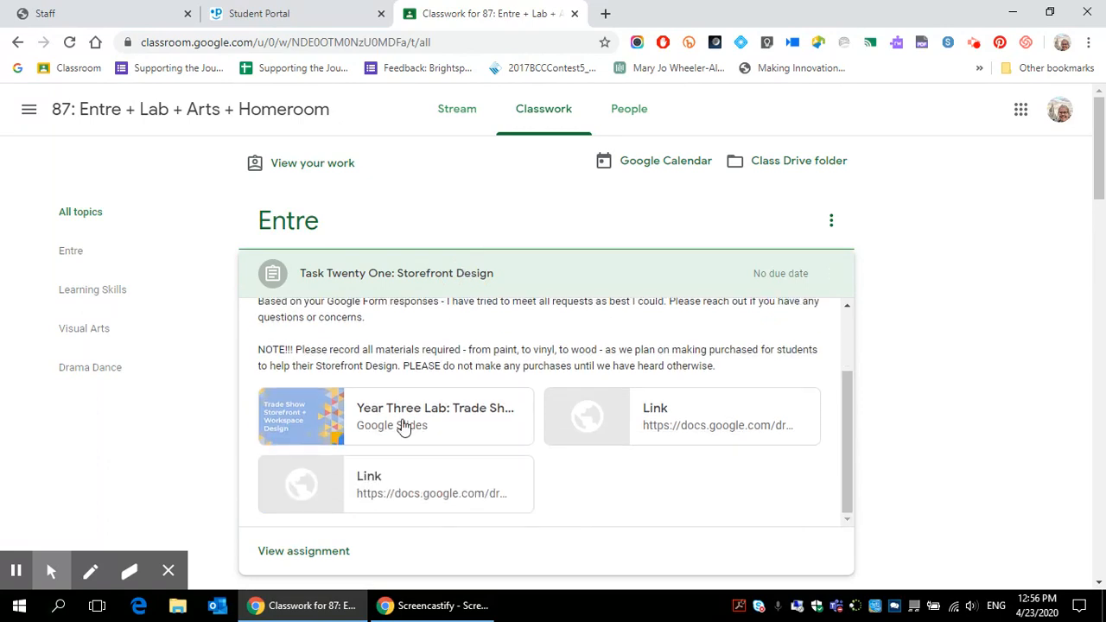
pyautogui.moveTo(394, 484)
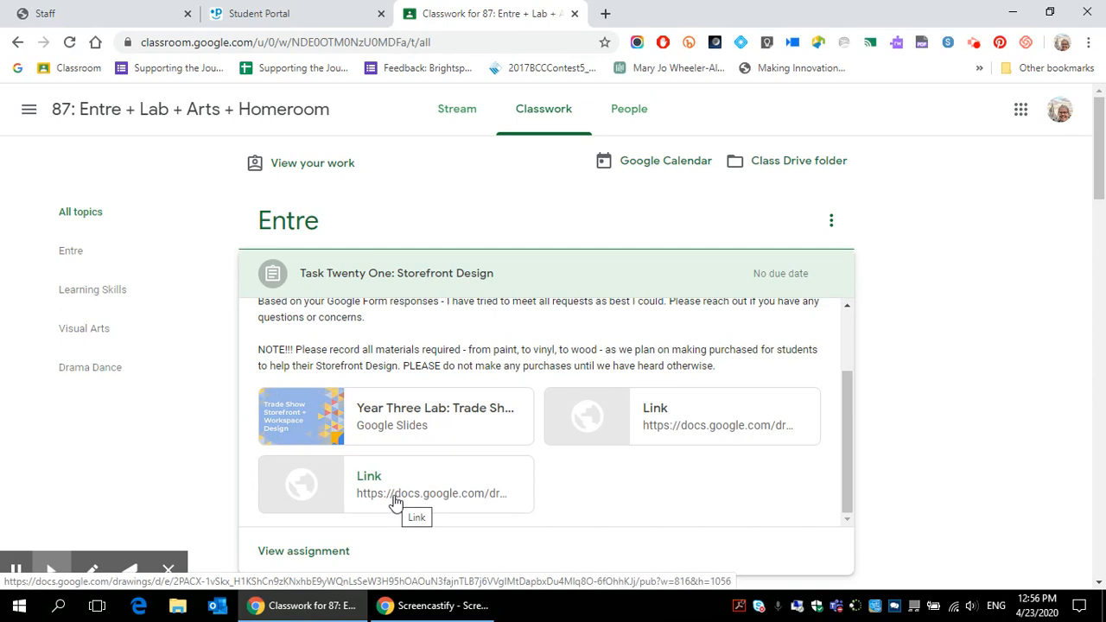
pyautogui.scroll(-3)
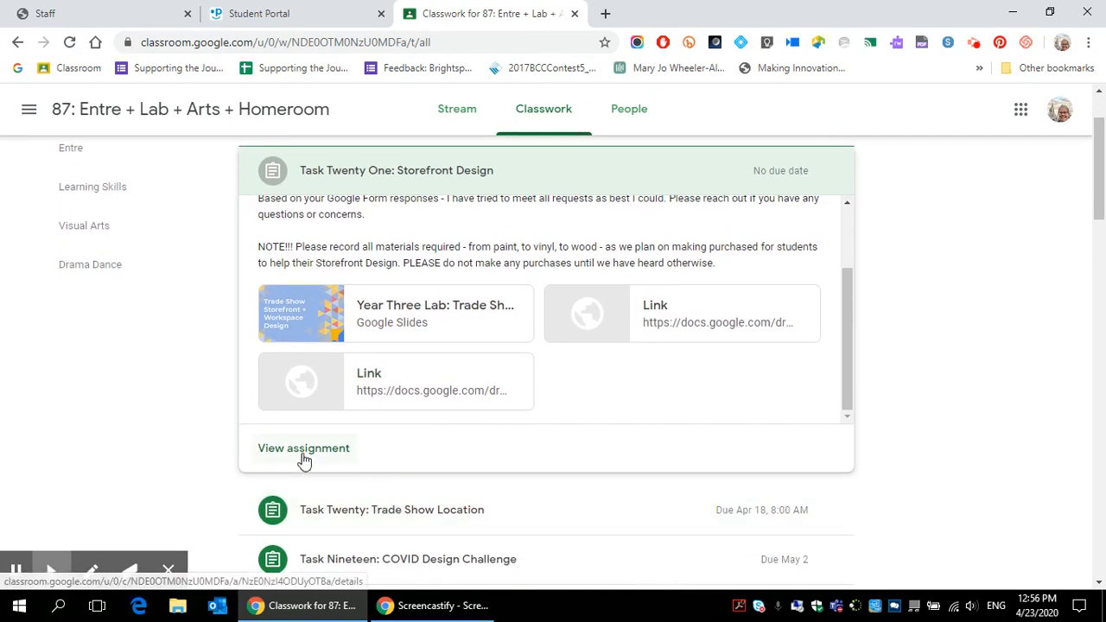
pyautogui.click(304, 448)
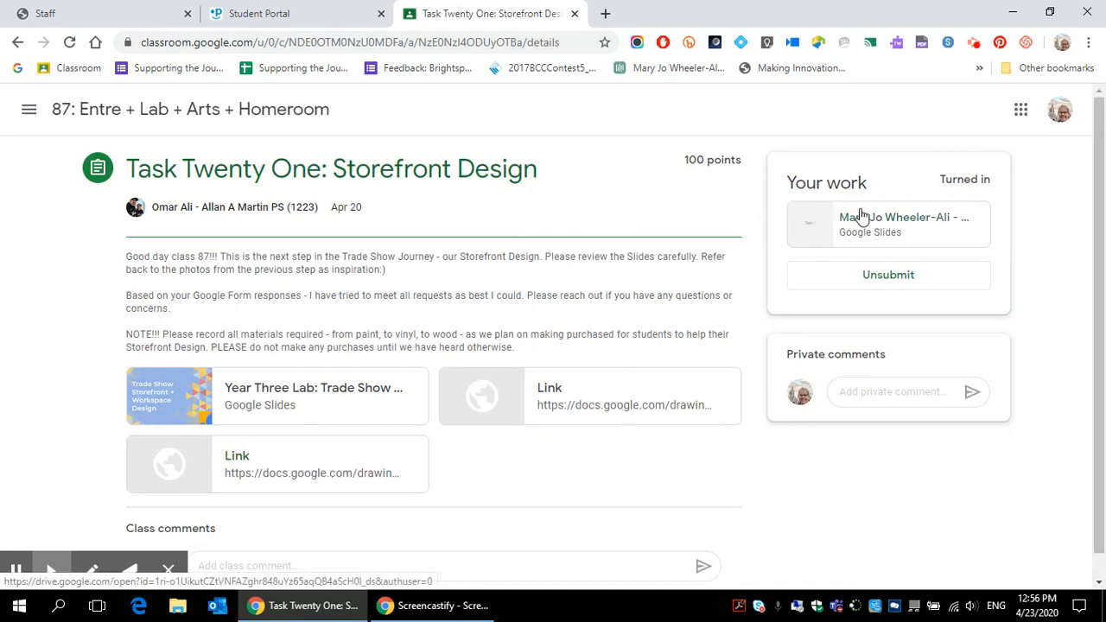
pyautogui.moveTo(902, 222)
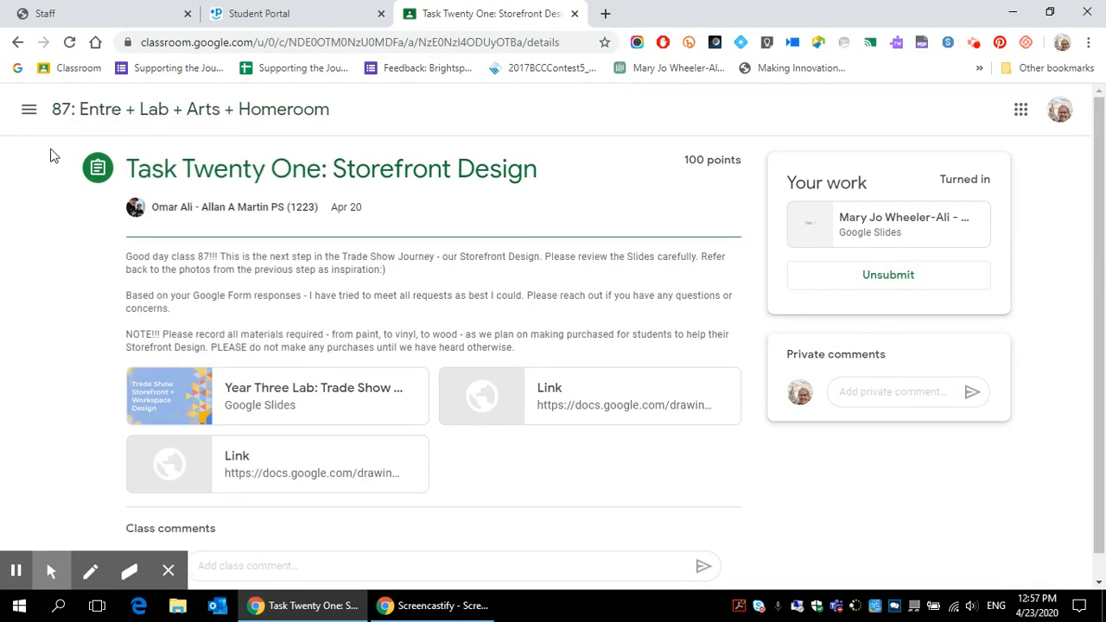
# Step: Return from the Task Twenty One page to the class's classwork list
pyautogui.click(542, 109)
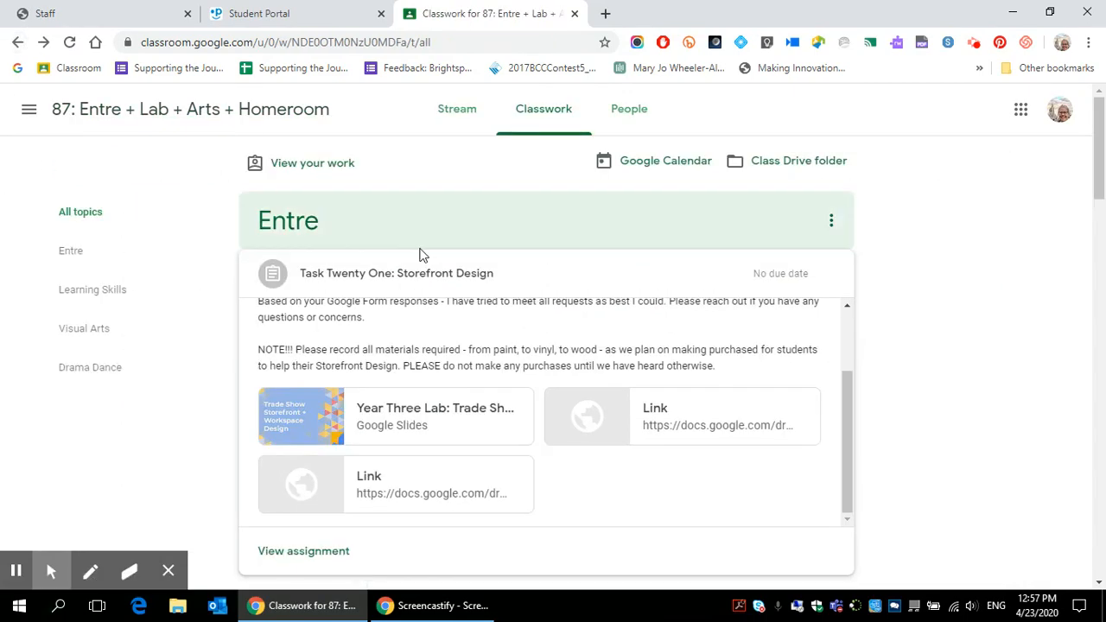
# Step: On Task Seventeen: TV Commercial, use Add or create to make a new Slides presentation as your work
pyautogui.scroll(-3)
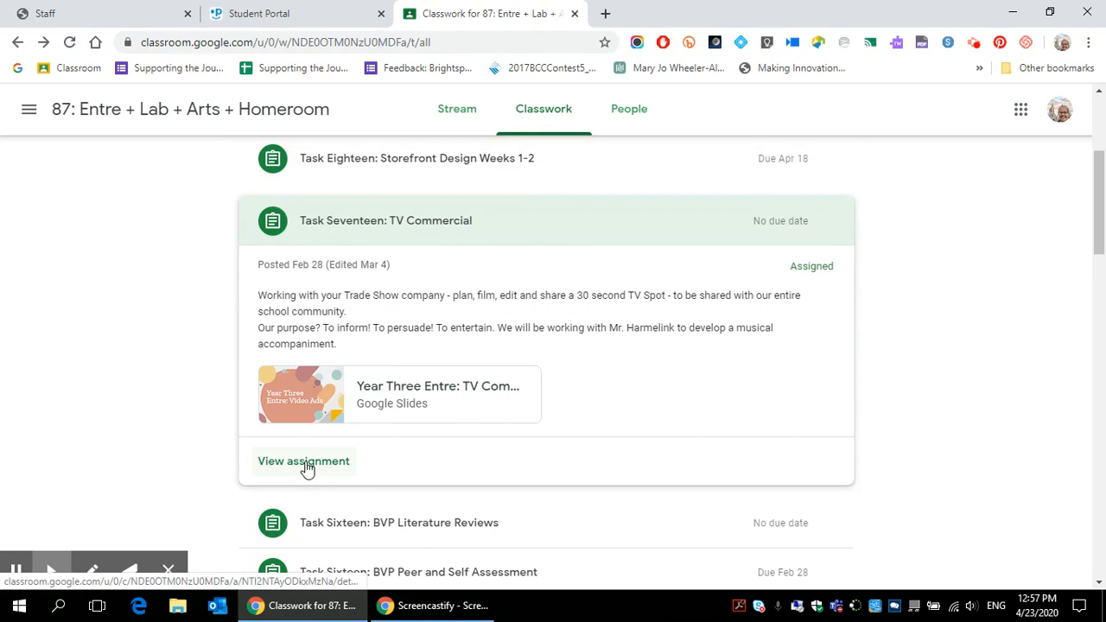
pyautogui.click(304, 460)
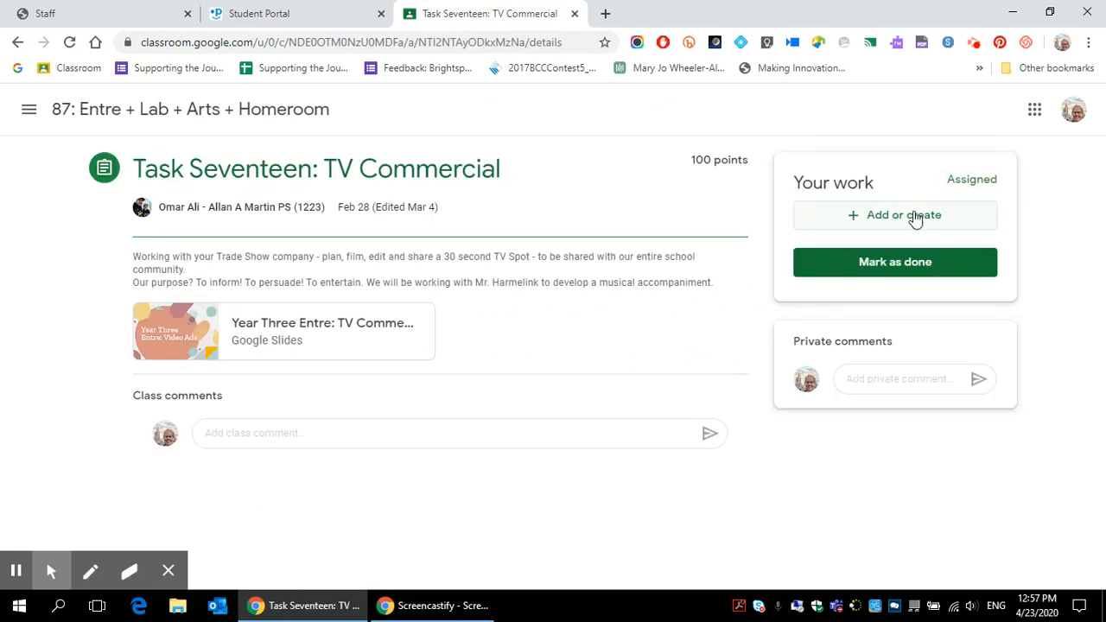
pyautogui.click(895, 214)
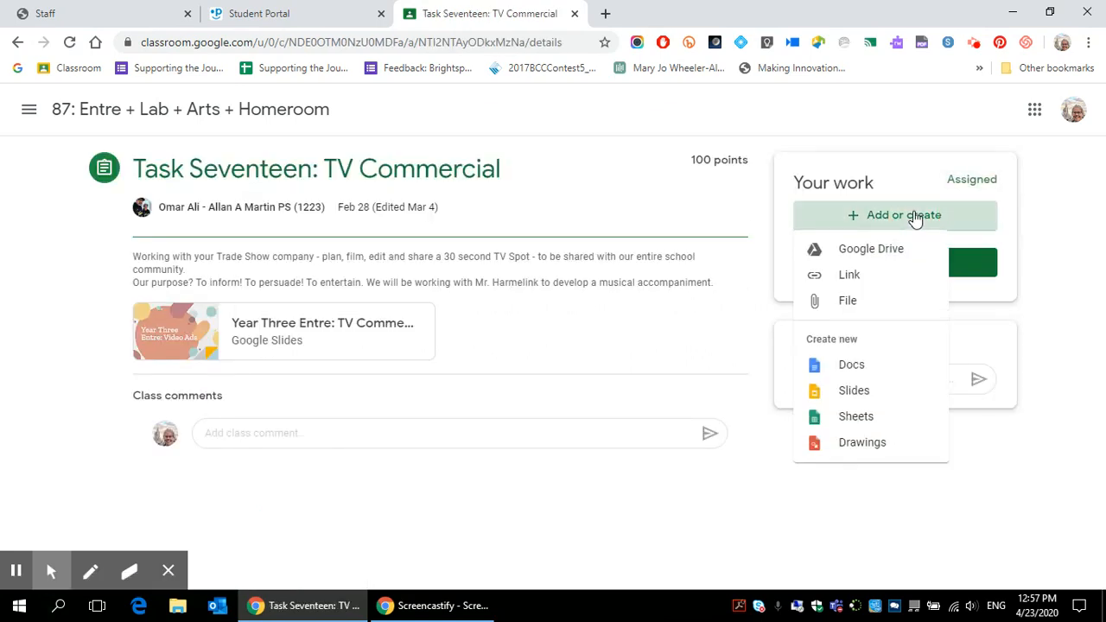
pyautogui.click(872, 249)
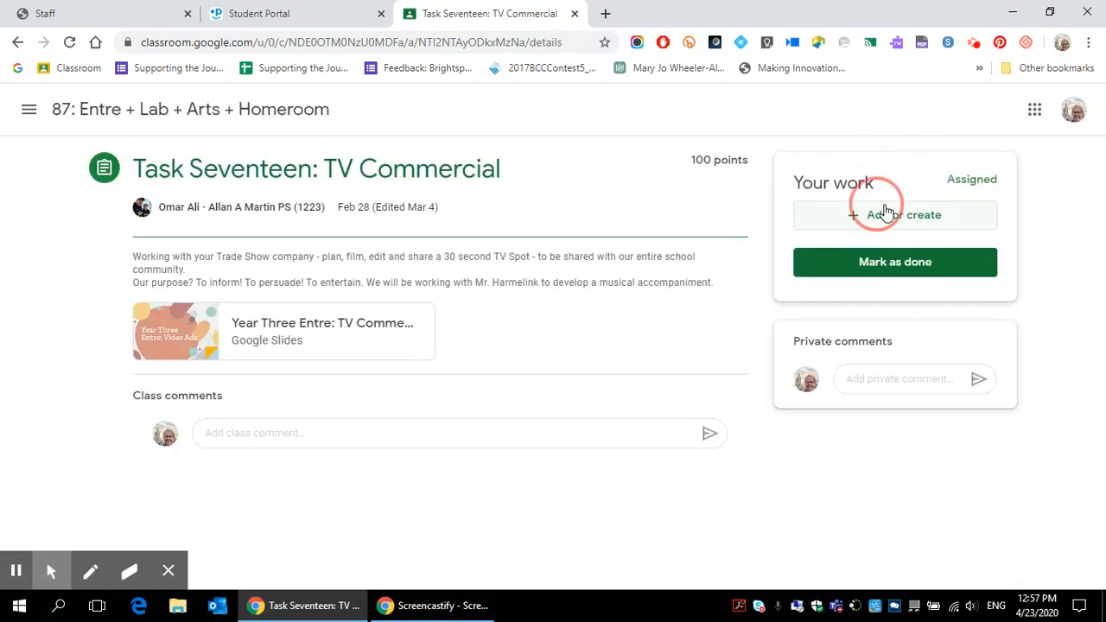
pyautogui.click(895, 214)
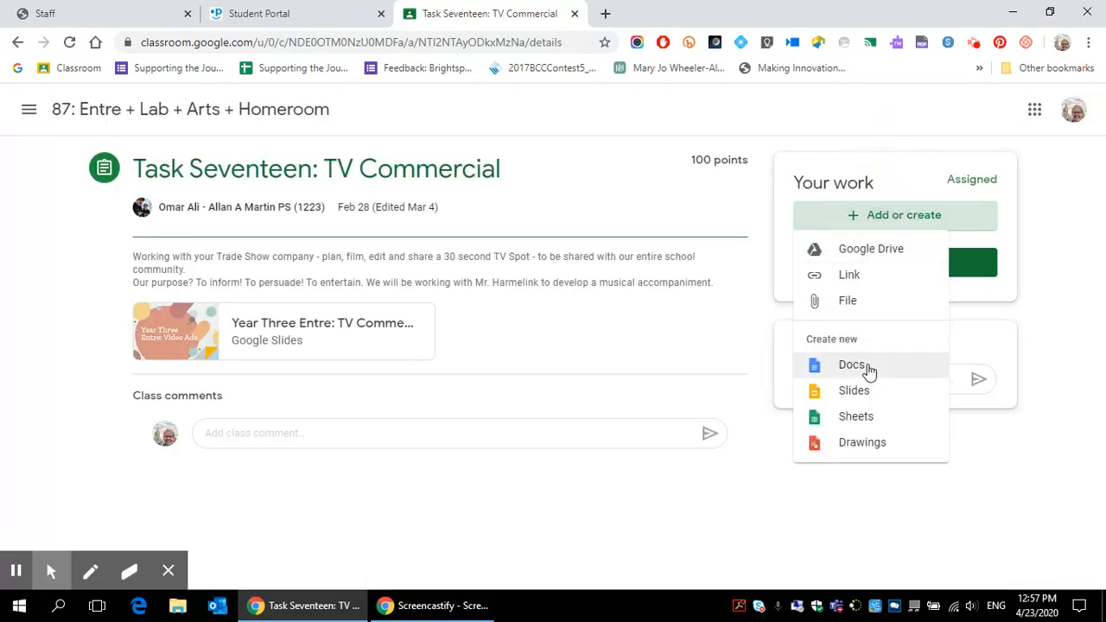
pyautogui.moveTo(904, 435)
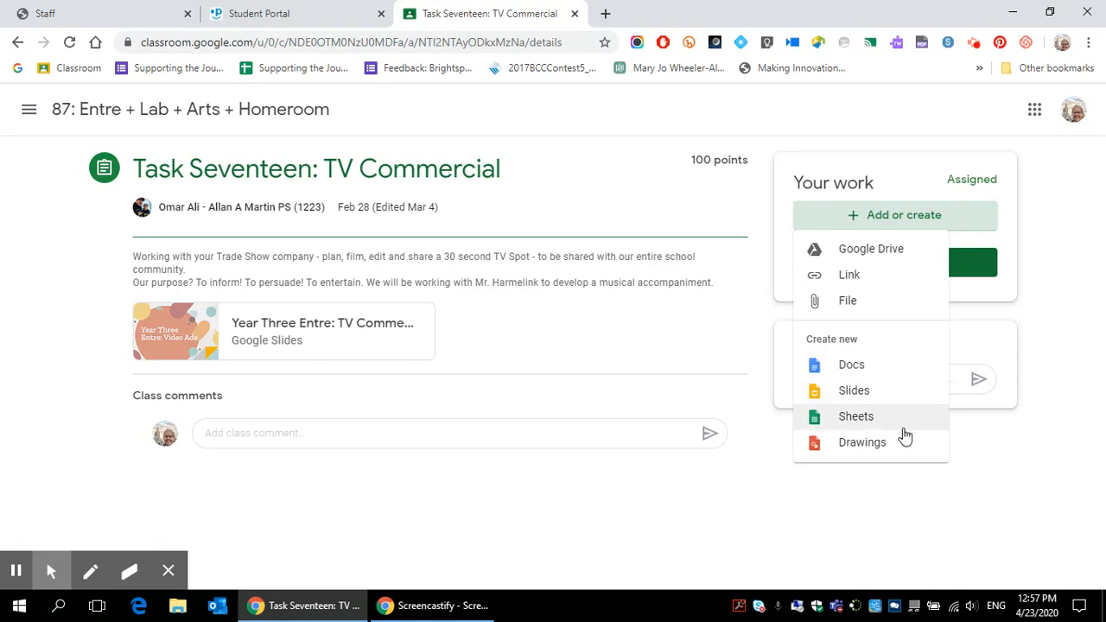
pyautogui.moveTo(916, 460)
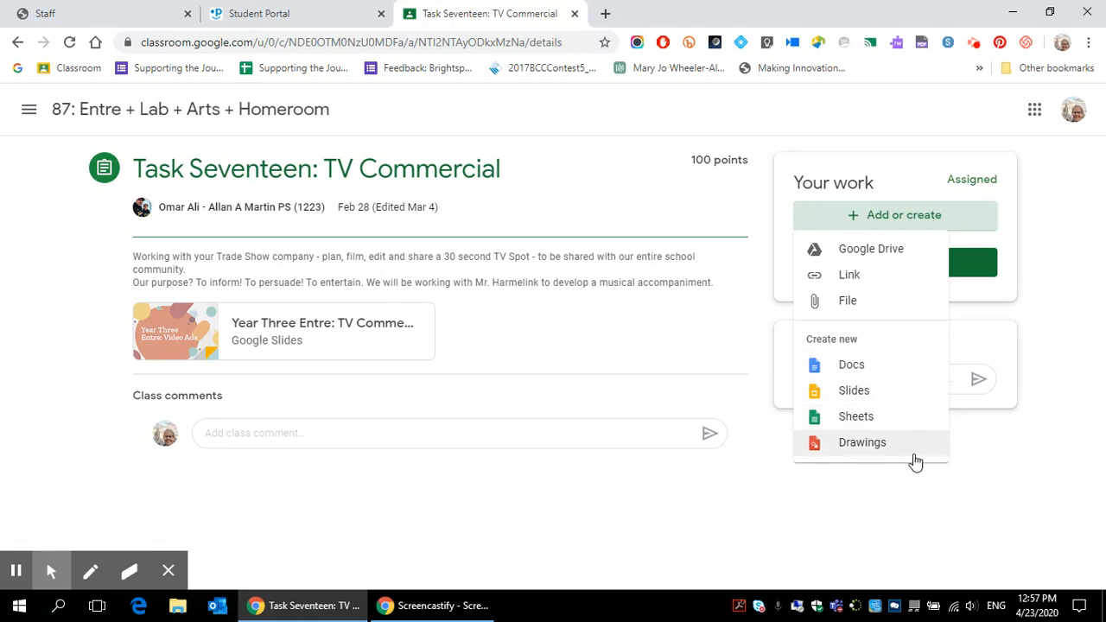
pyautogui.click(854, 391)
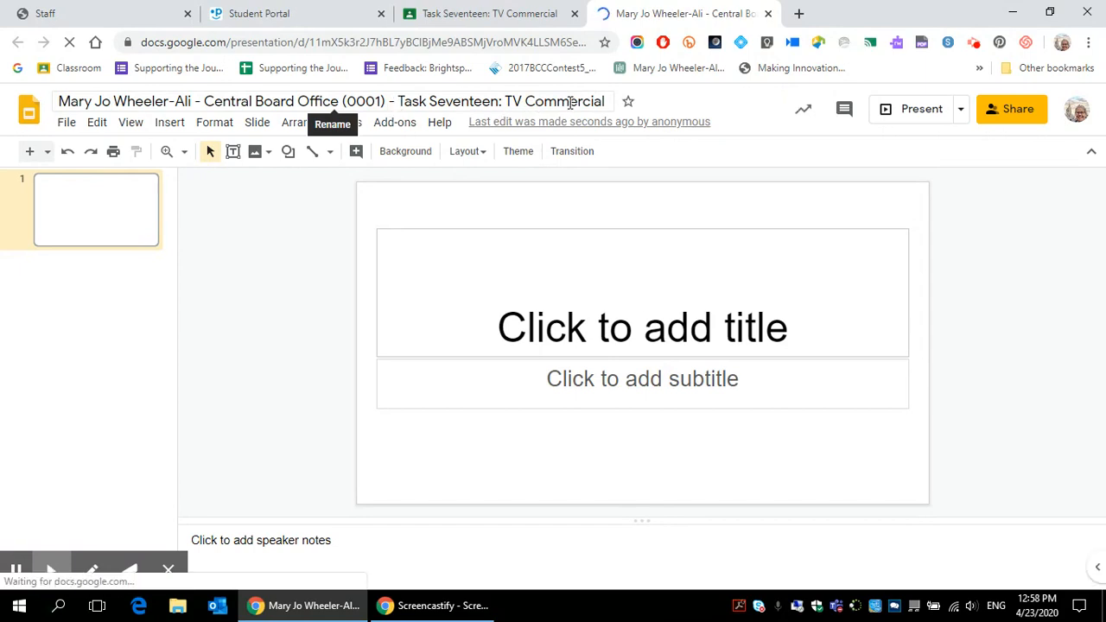
# Step: Title the first slide 'Task 17'
pyautogui.click(643, 327)
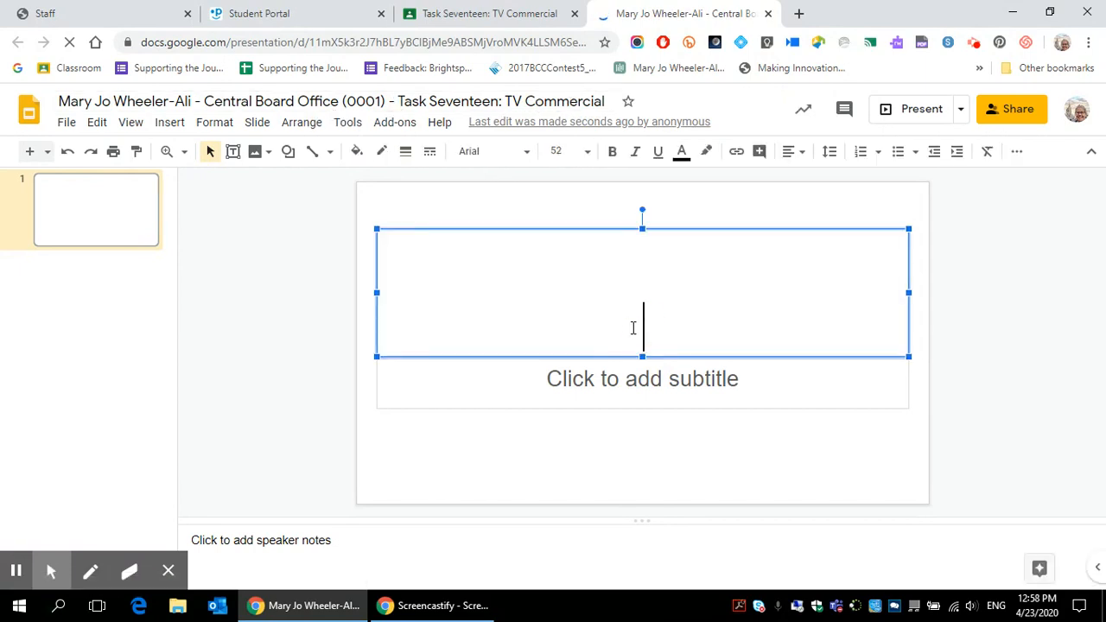
pyautogui.write('Task 17')
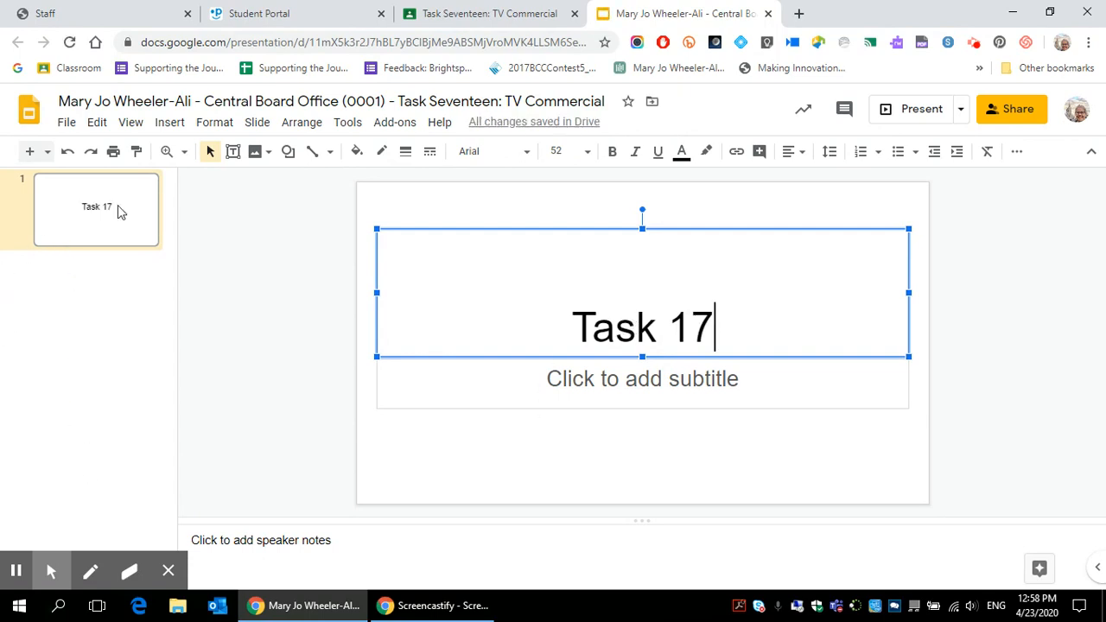
pyautogui.moveTo(942, 408)
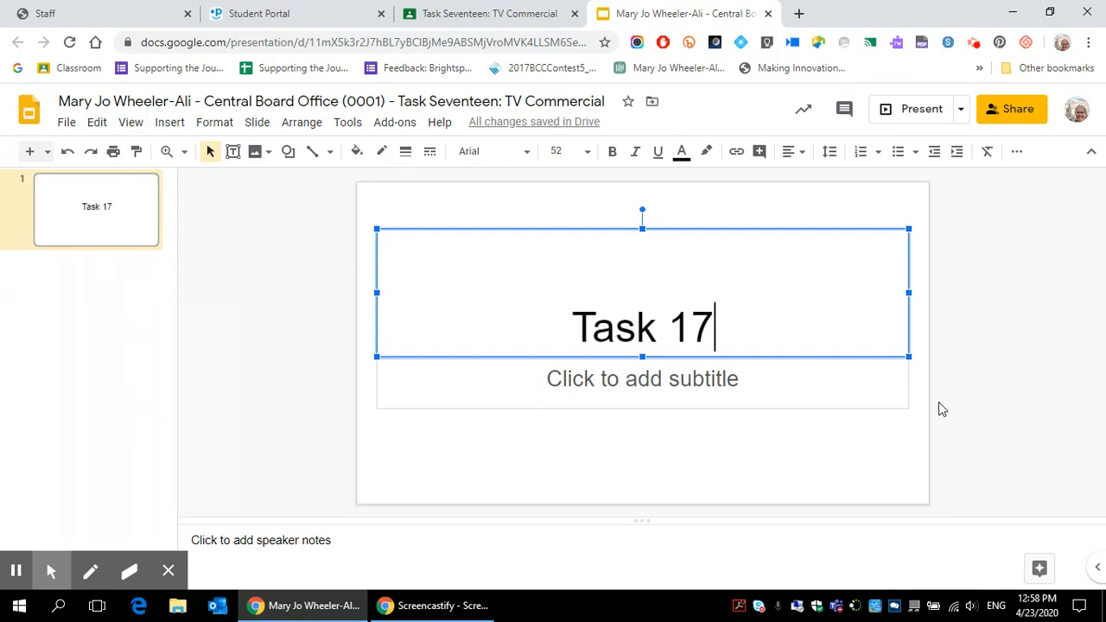
pyautogui.click(642, 378)
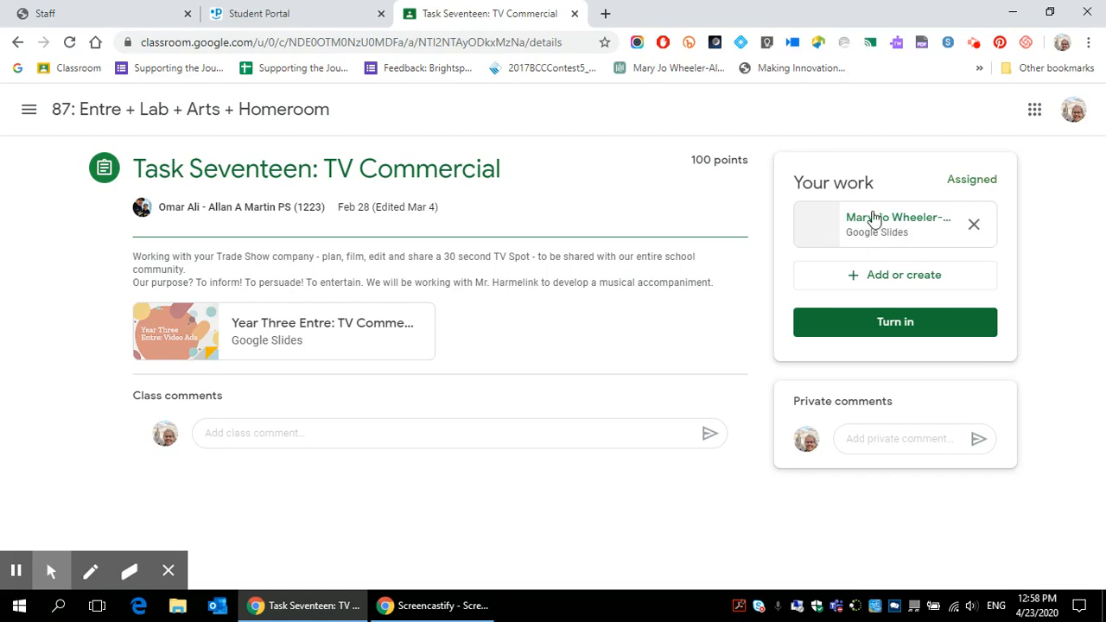
pyautogui.moveTo(898, 224)
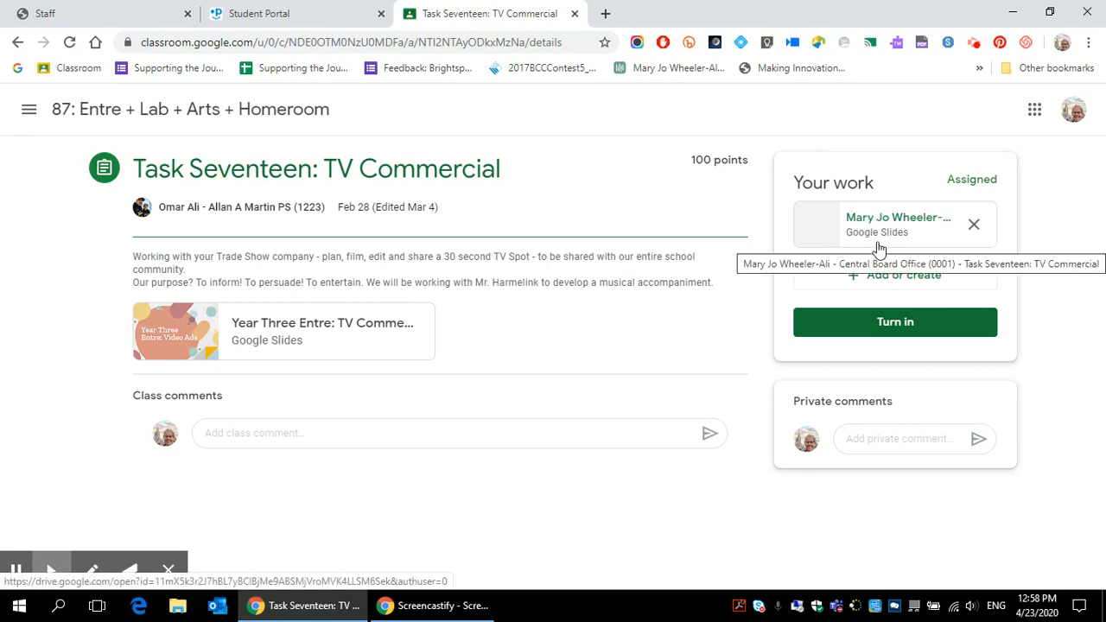
pyautogui.moveTo(771, 325)
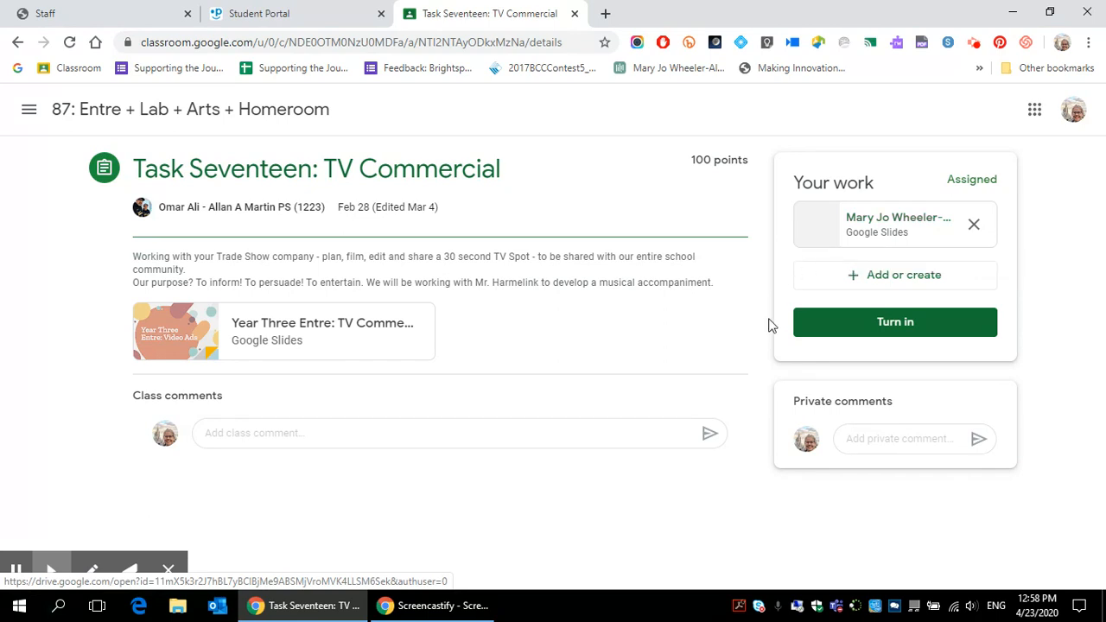
# Step: Turn in Task Seventeen with its Slides attachment and confirm the submission
pyautogui.click(895, 324)
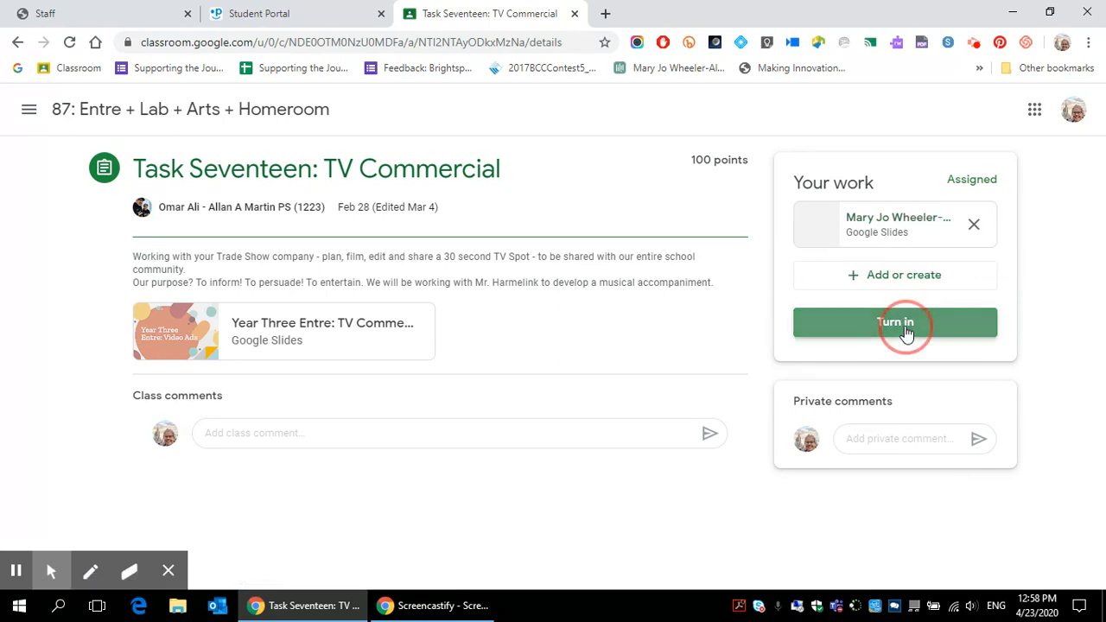
pyautogui.click(895, 321)
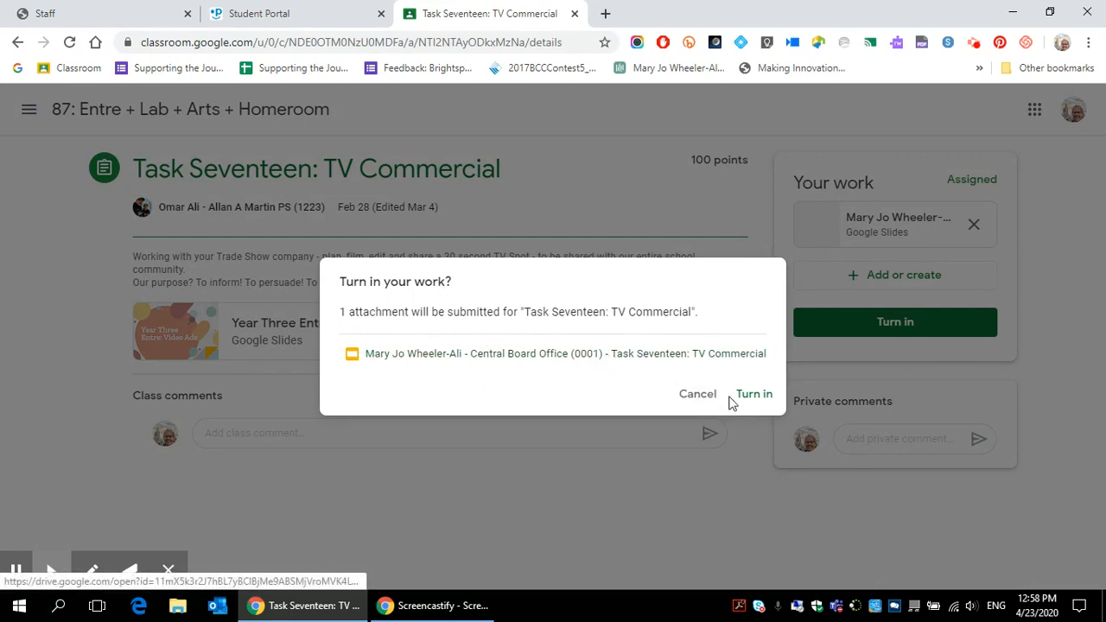
pyautogui.click(754, 394)
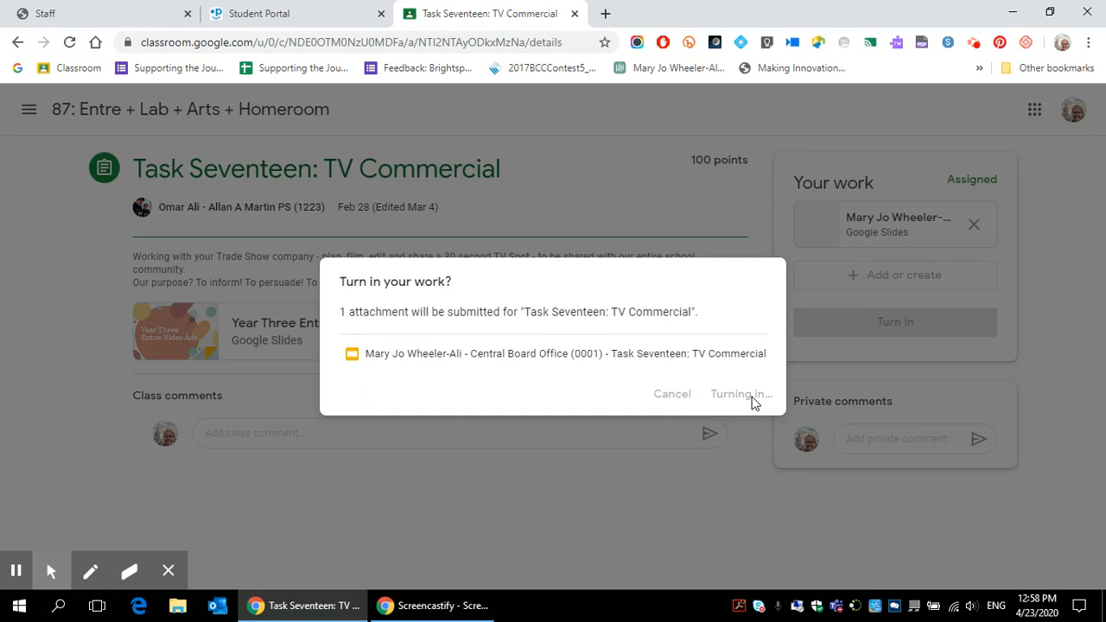
pyautogui.click(741, 394)
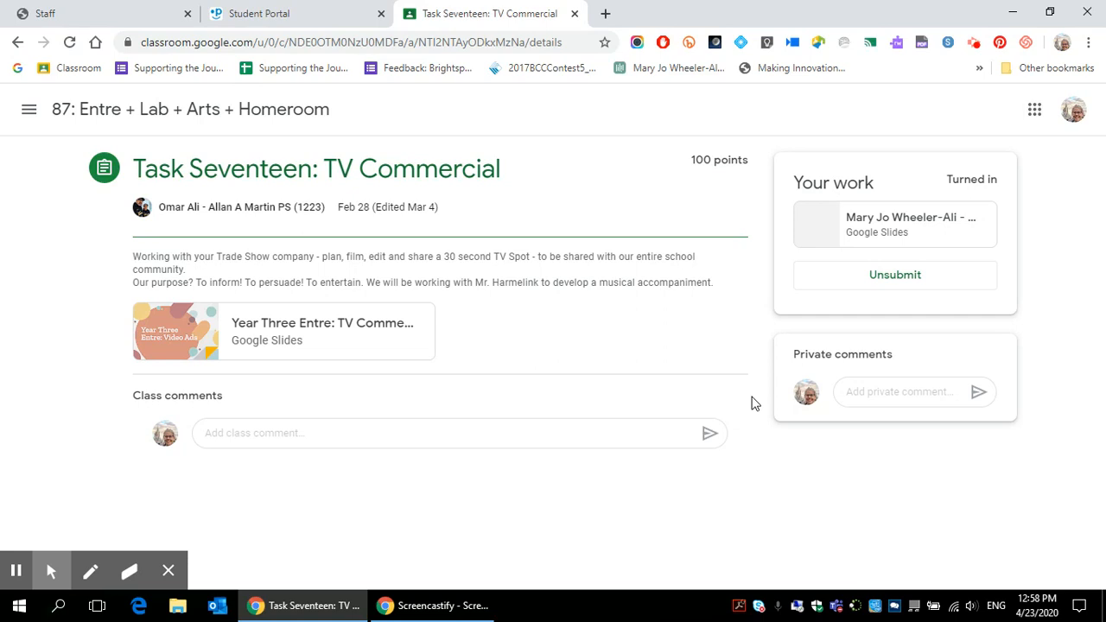
pyautogui.moveTo(875, 313)
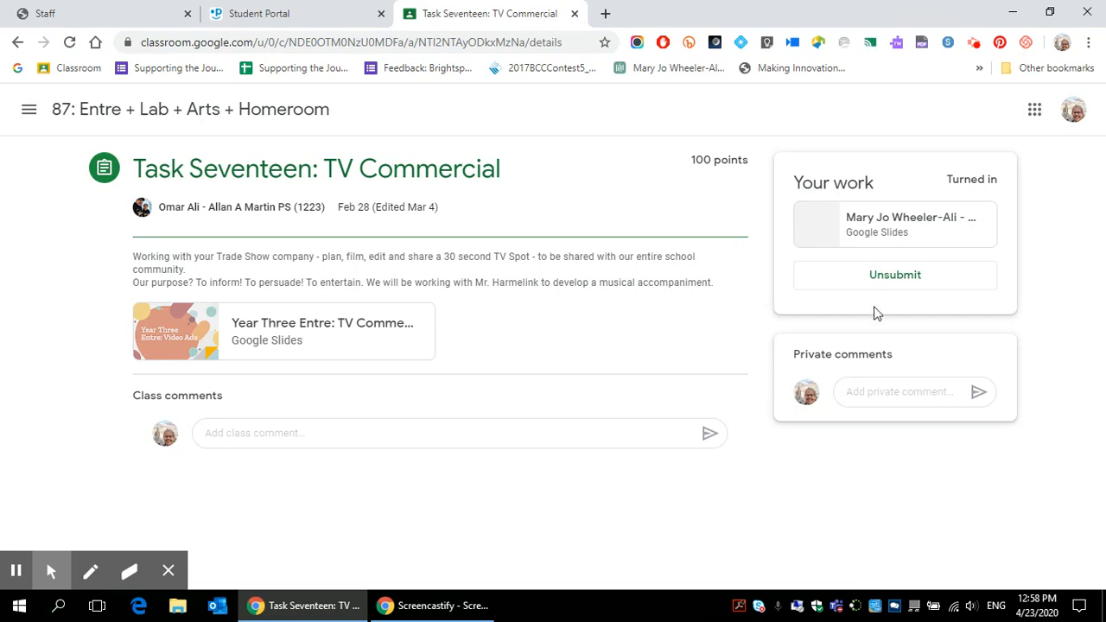
# Step: Unsubmit Task Seventeen so it returns to Assigned
pyautogui.click(896, 275)
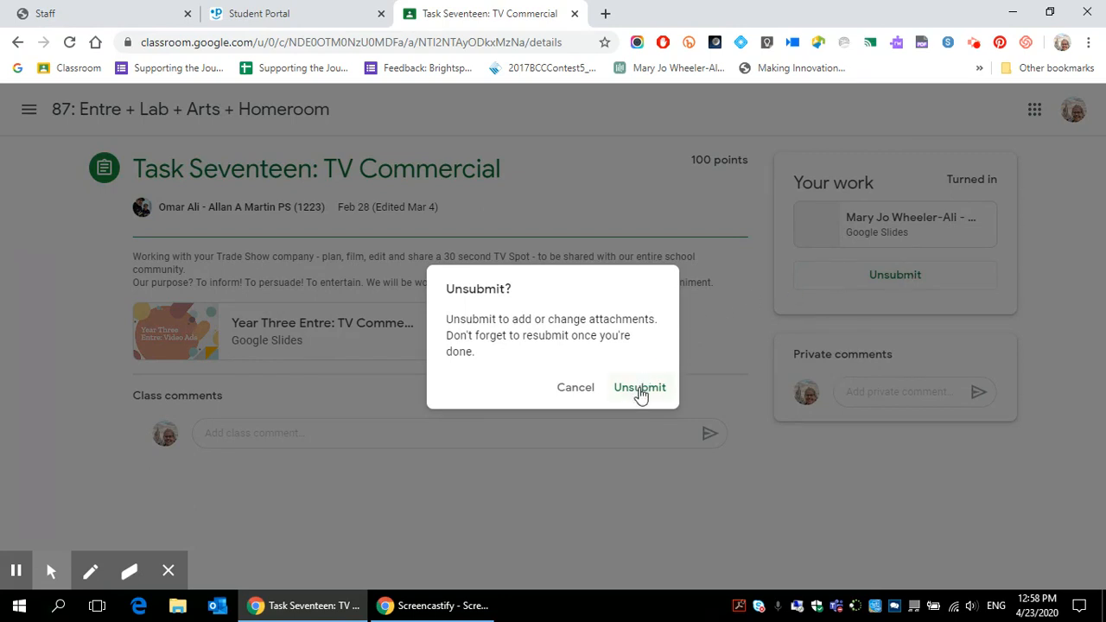
pyautogui.click(640, 387)
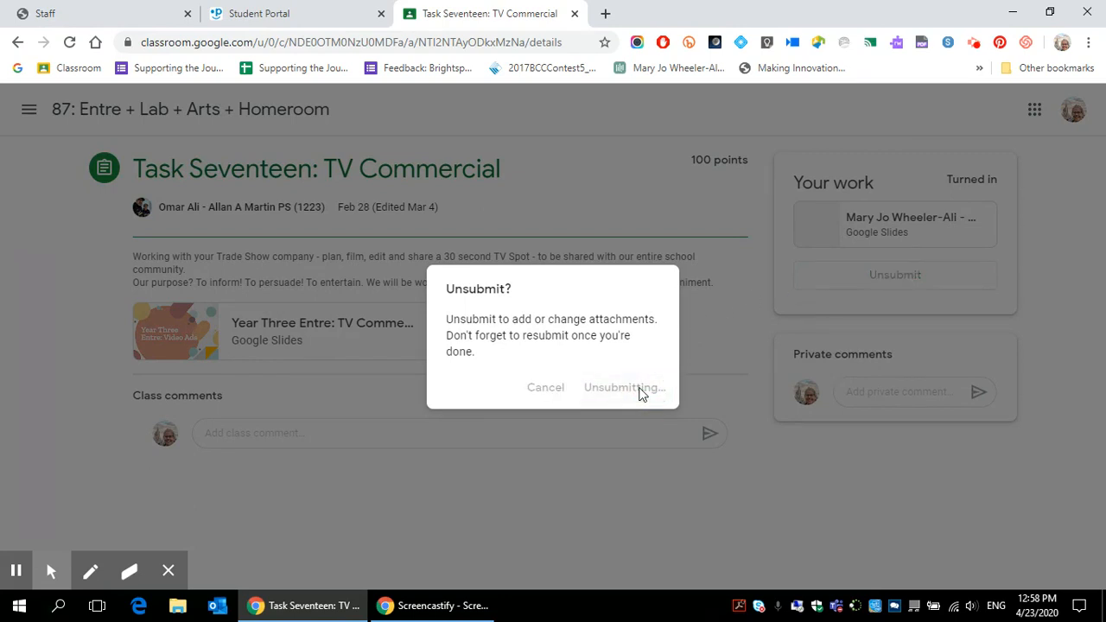
pyautogui.click(622, 388)
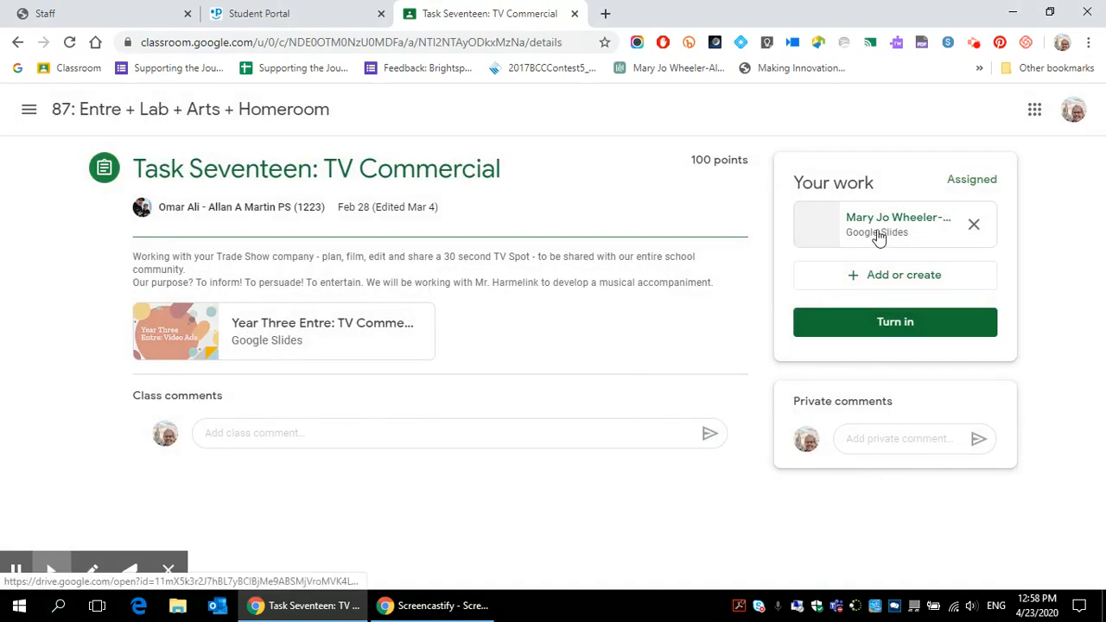
# Step: Explore the Add or create options, trying the Link attachment form without adding one
pyautogui.click(895, 275)
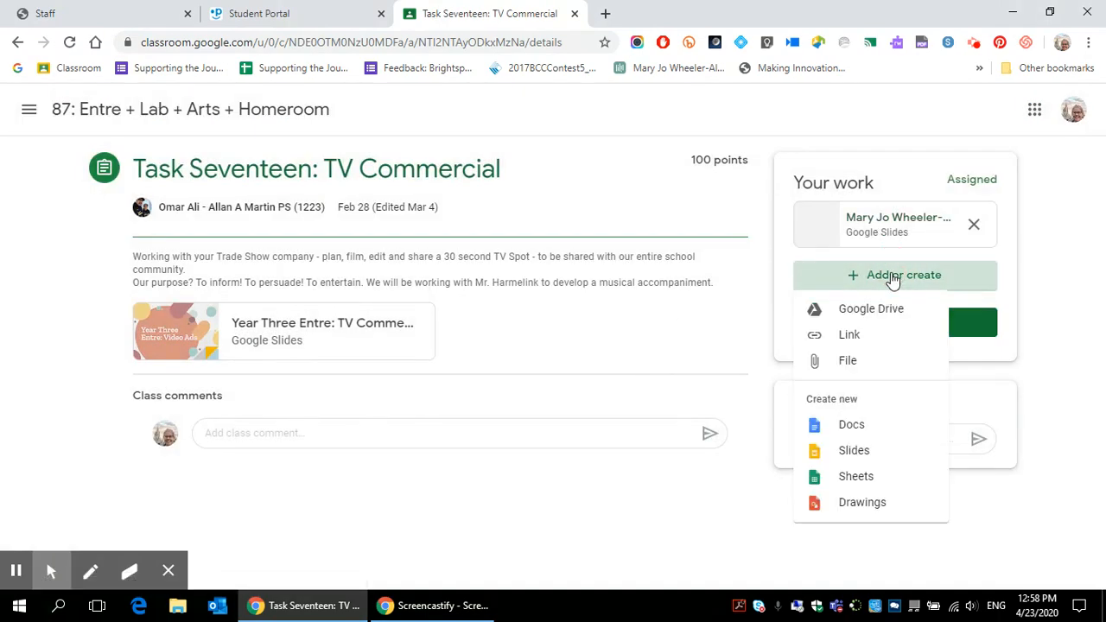
pyautogui.click(848, 335)
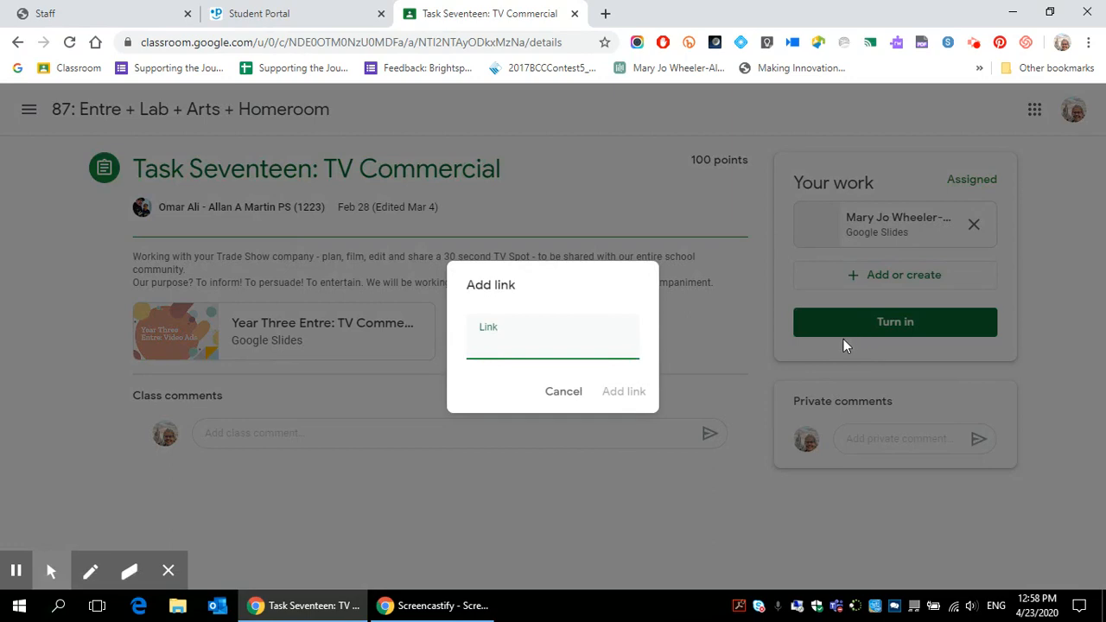
pyautogui.click(895, 275)
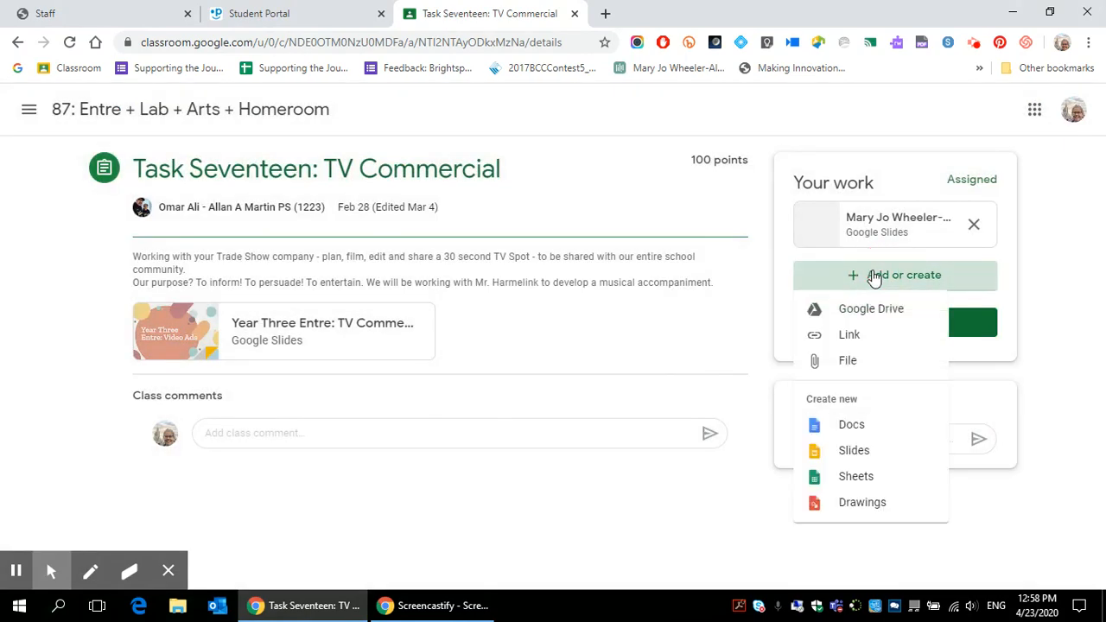
pyautogui.moveTo(851, 361)
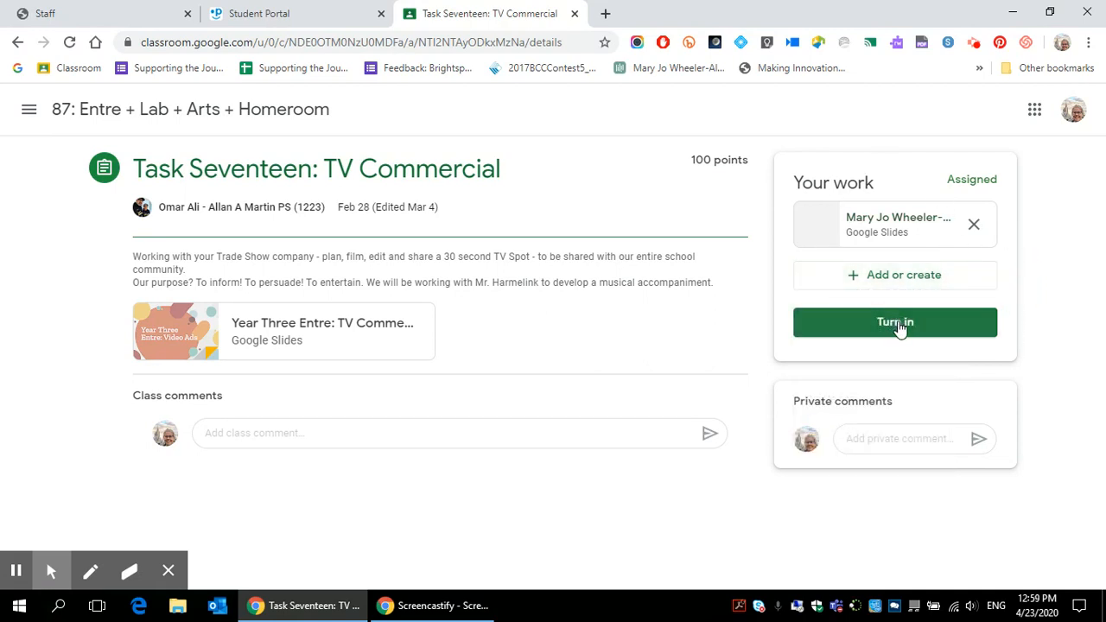
# Step: Turn in Task Seventeen again with its Slides attachment, then go to the class stream
pyautogui.click(895, 322)
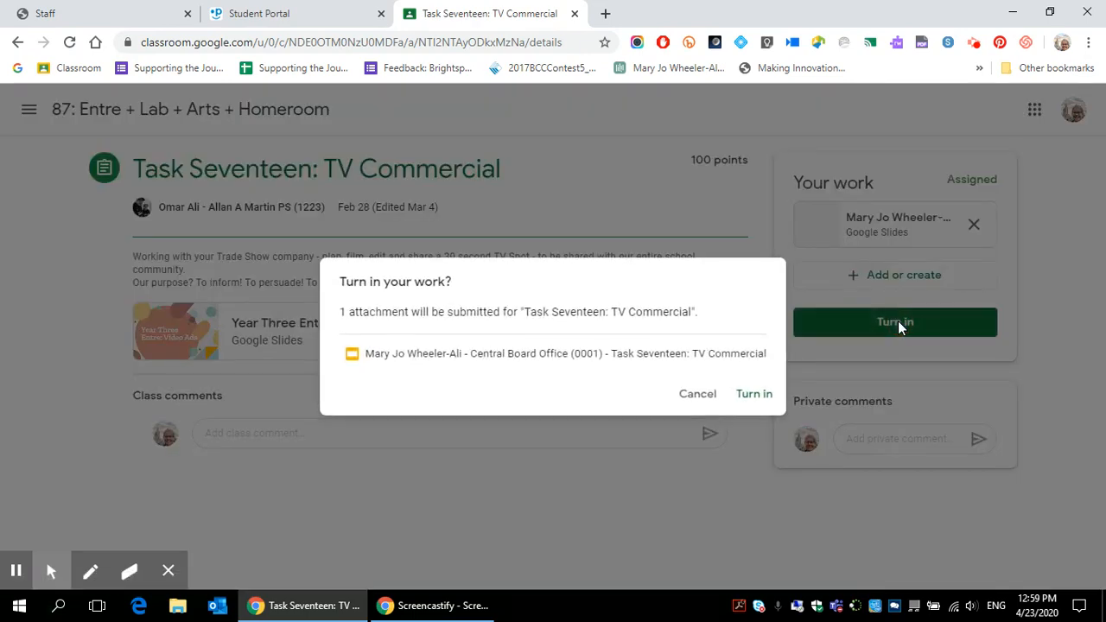
pyautogui.click(753, 394)
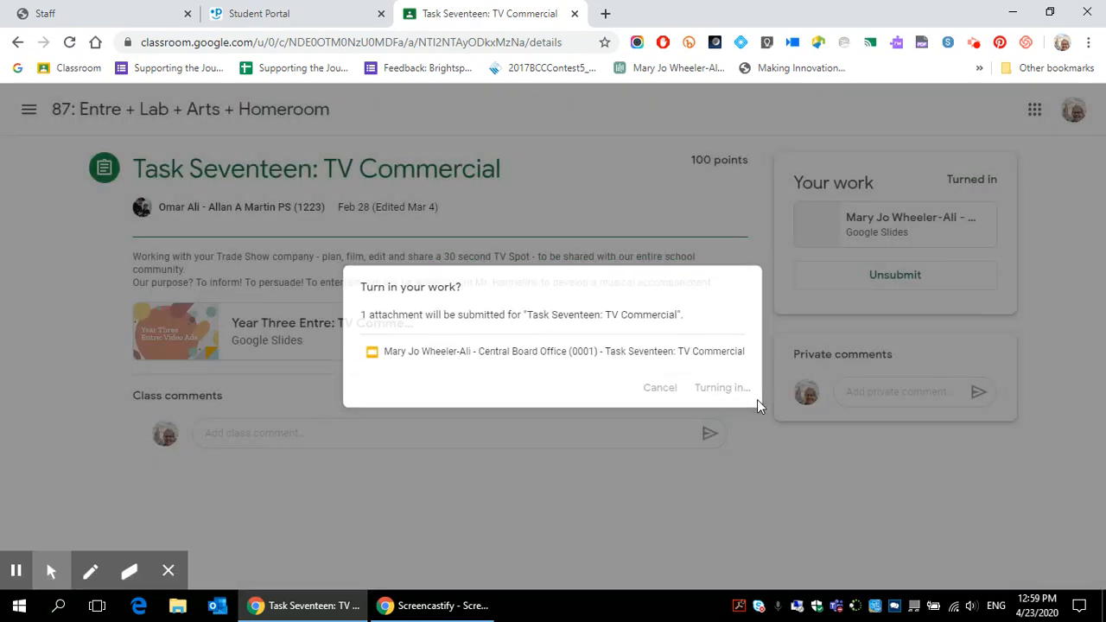
pyautogui.click(722, 387)
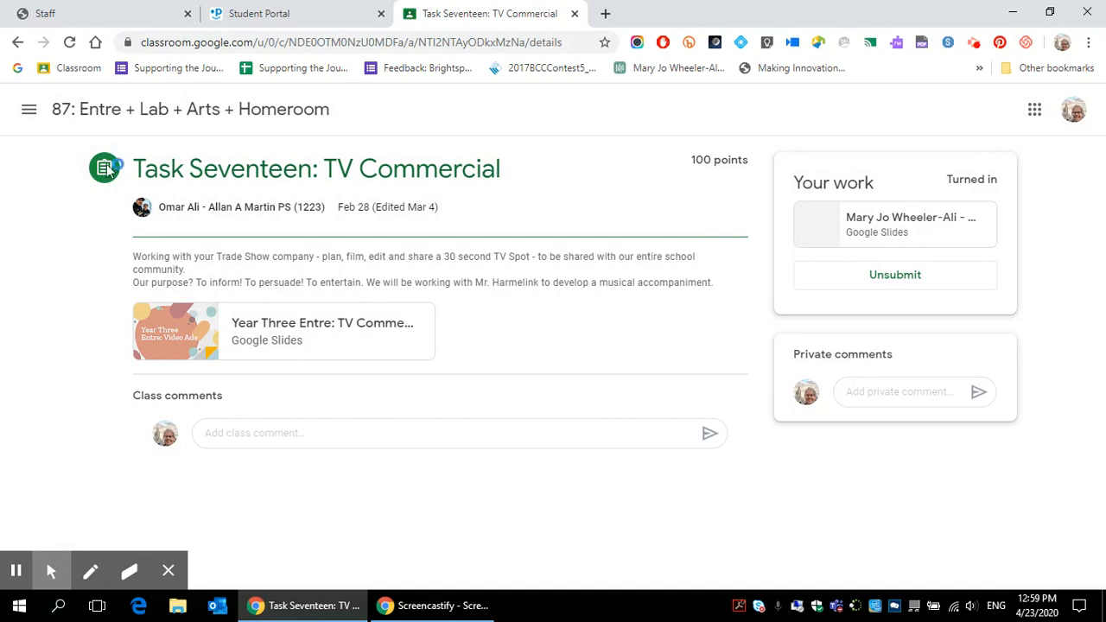
pyautogui.click(117, 113)
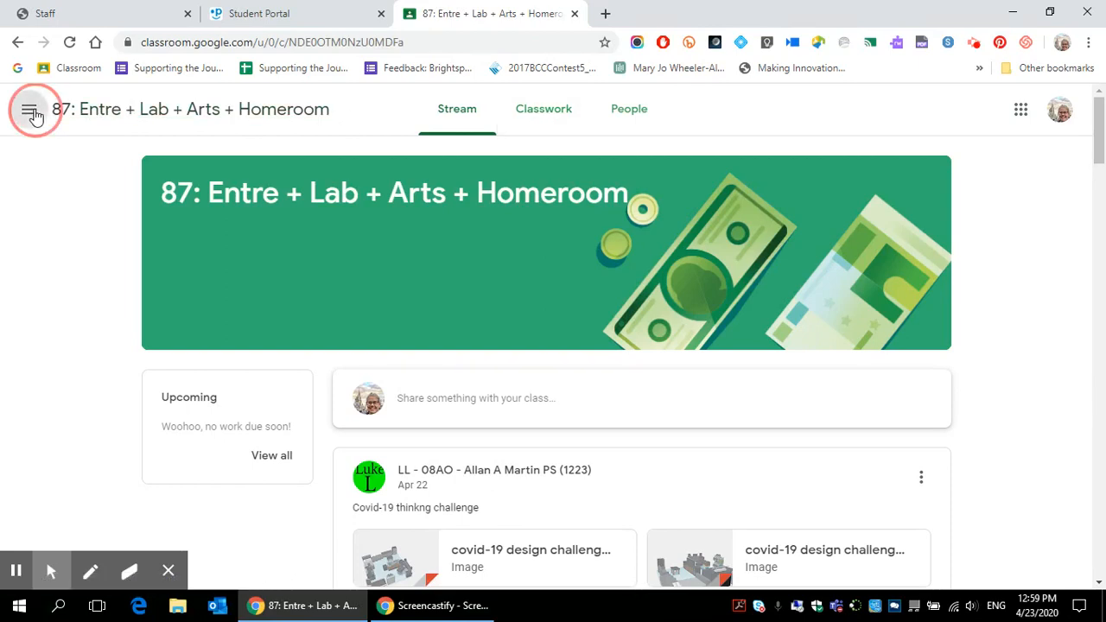
pyautogui.click(33, 109)
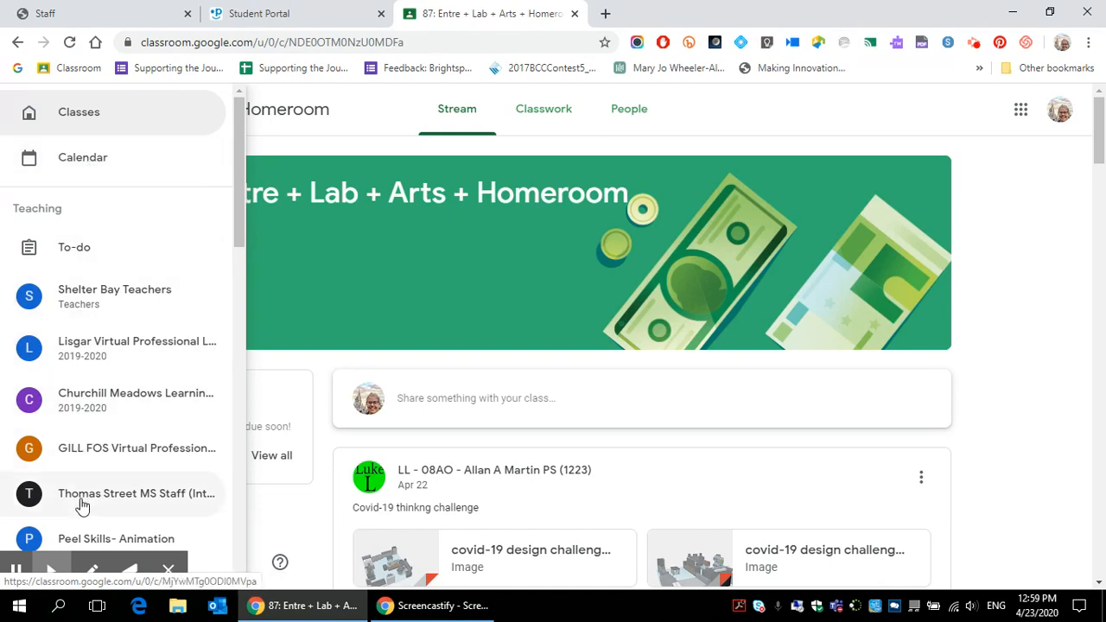
pyautogui.click(79, 112)
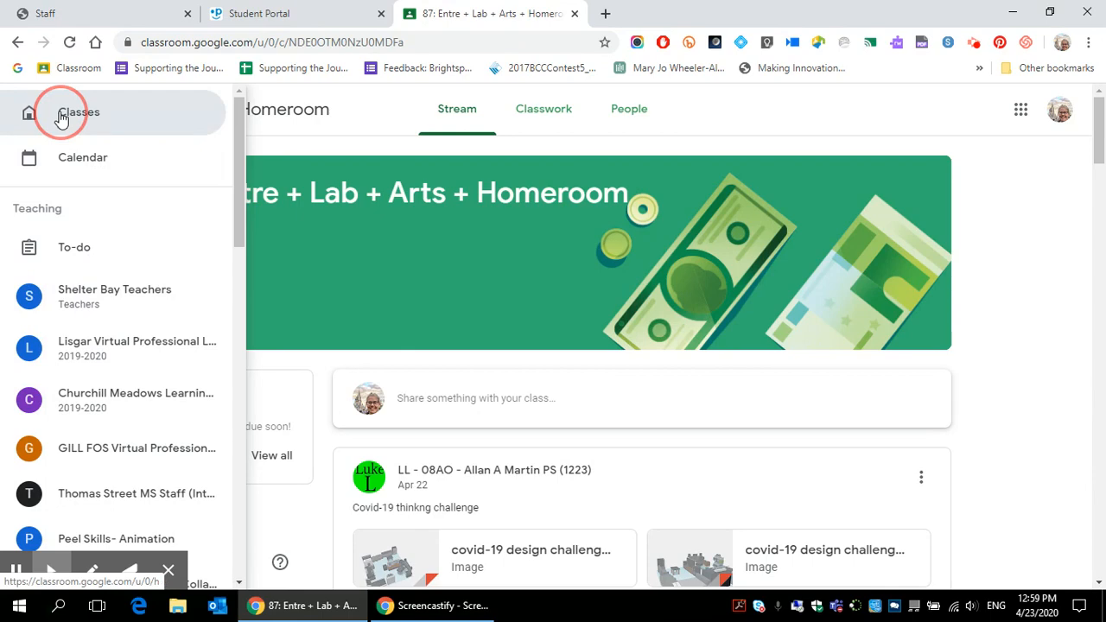
pyautogui.click(78, 112)
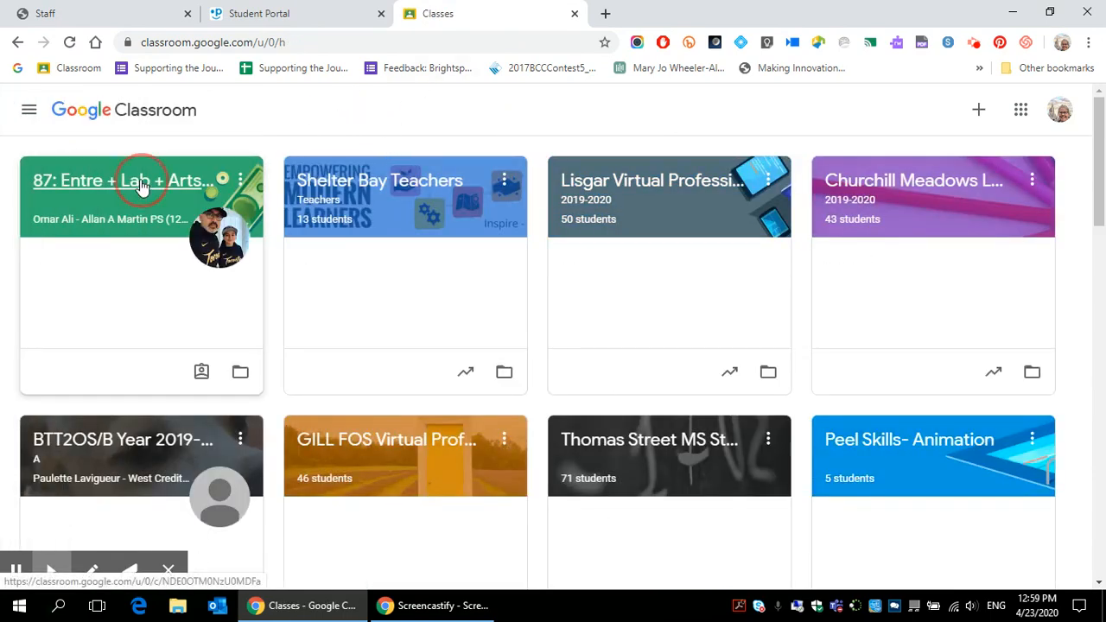
pyautogui.click(121, 180)
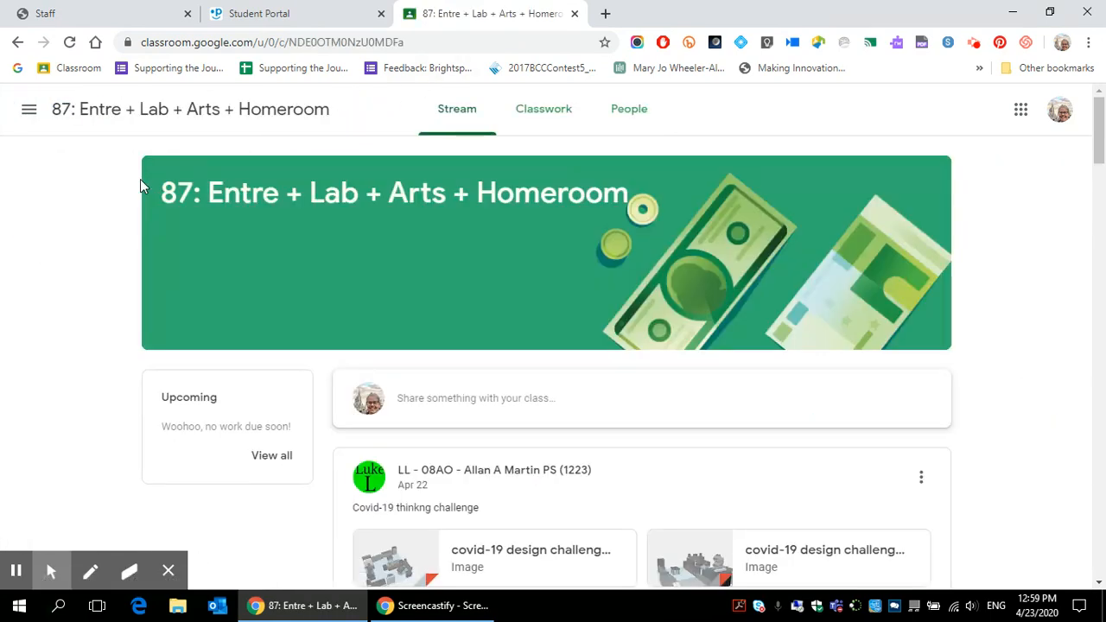